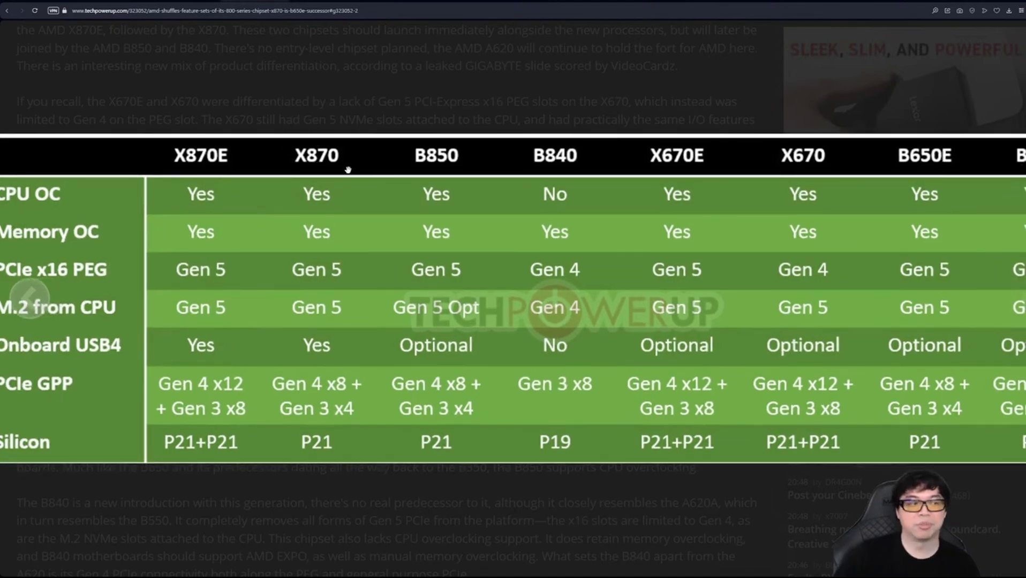
Step: Scroll the TechPowerUp article down to the AMD 800-series chipset comparison table
scroll(down, 3)
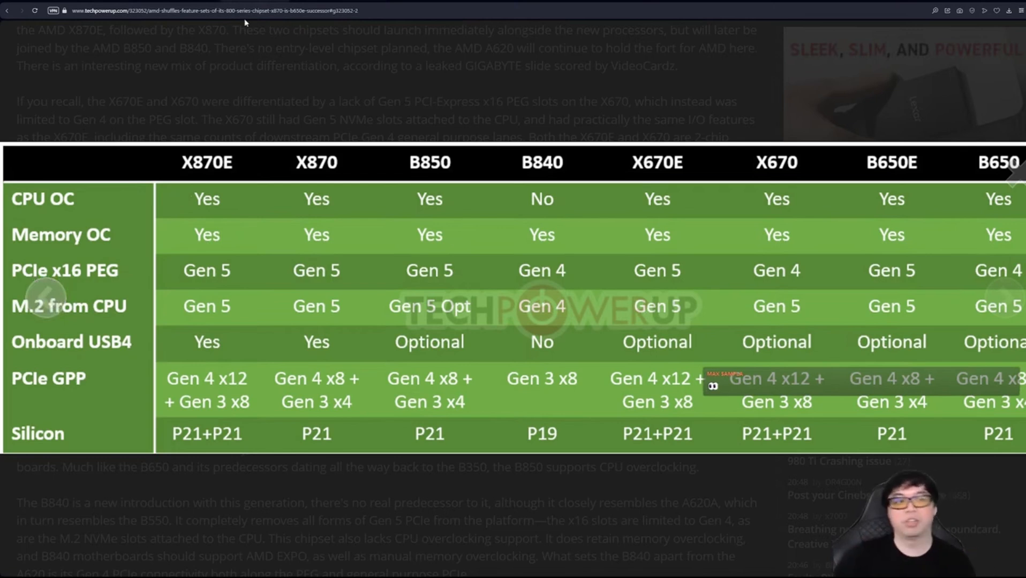
mouse_move(773, 170)
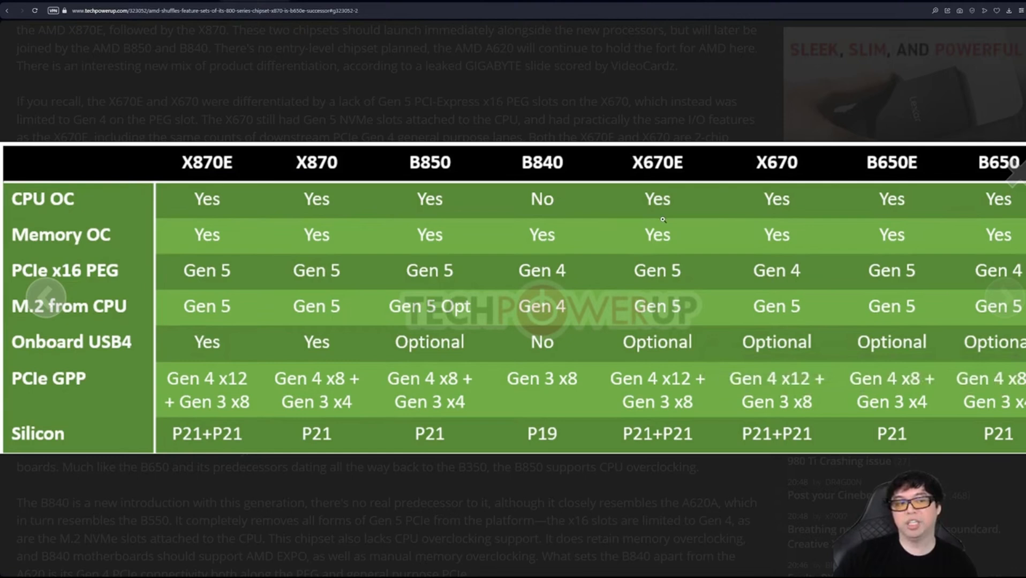
mouse_move(654, 218)
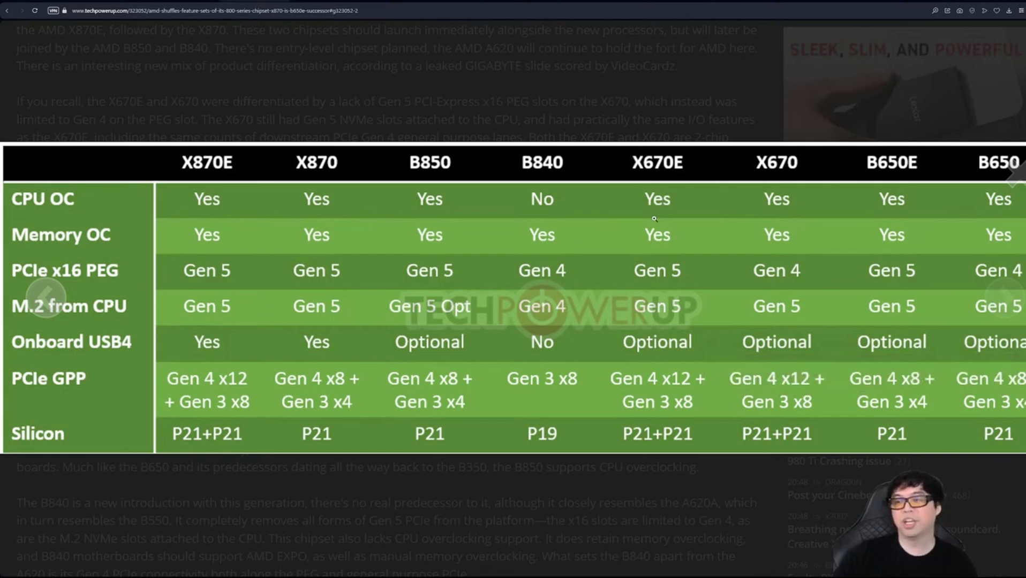
mouse_move(770, 176)
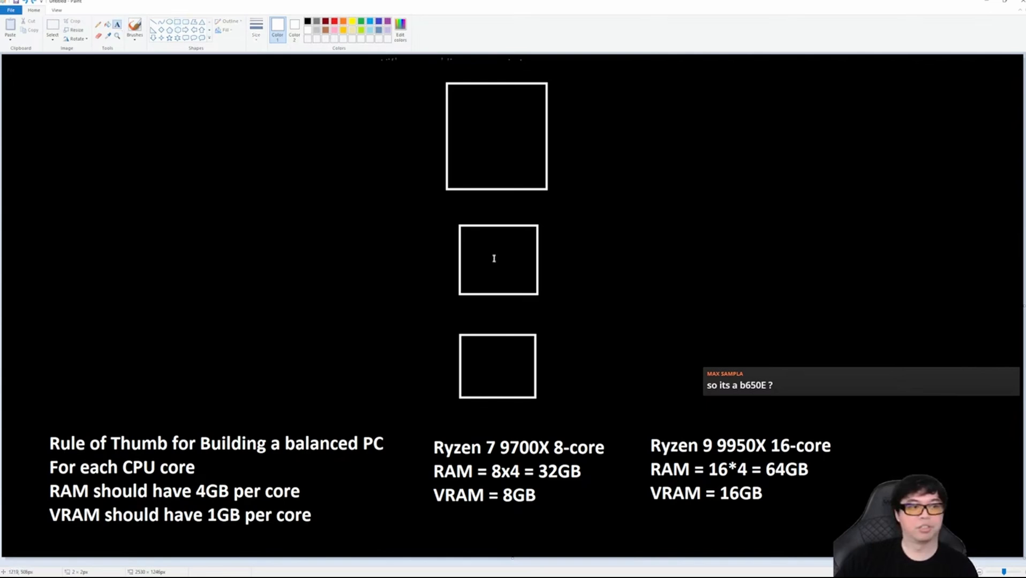
Step: Label the chipset box PROM and the two lower boxes B650
text(PROM)
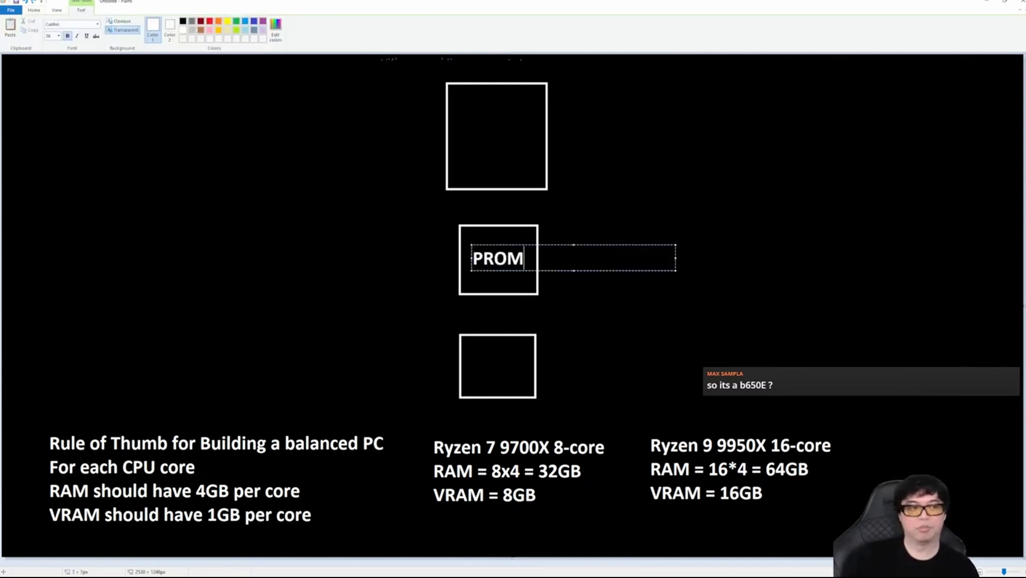
text(B650)
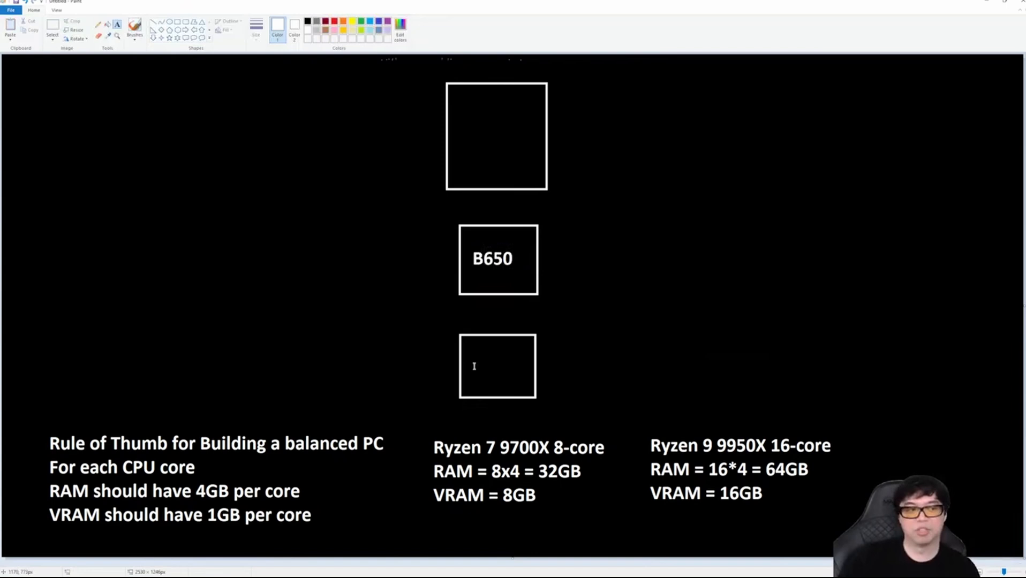
text(B650)
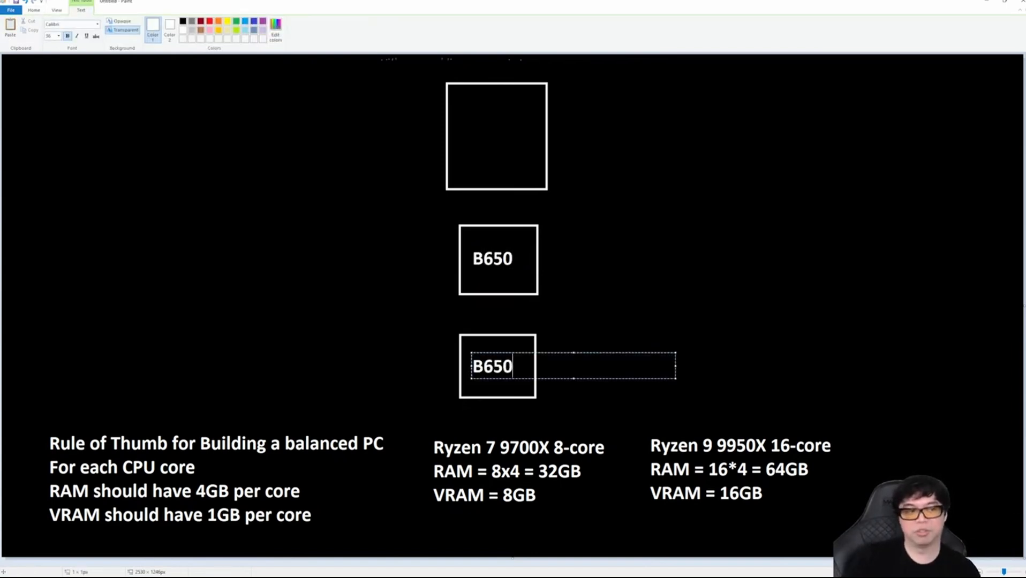
click(366, 177)
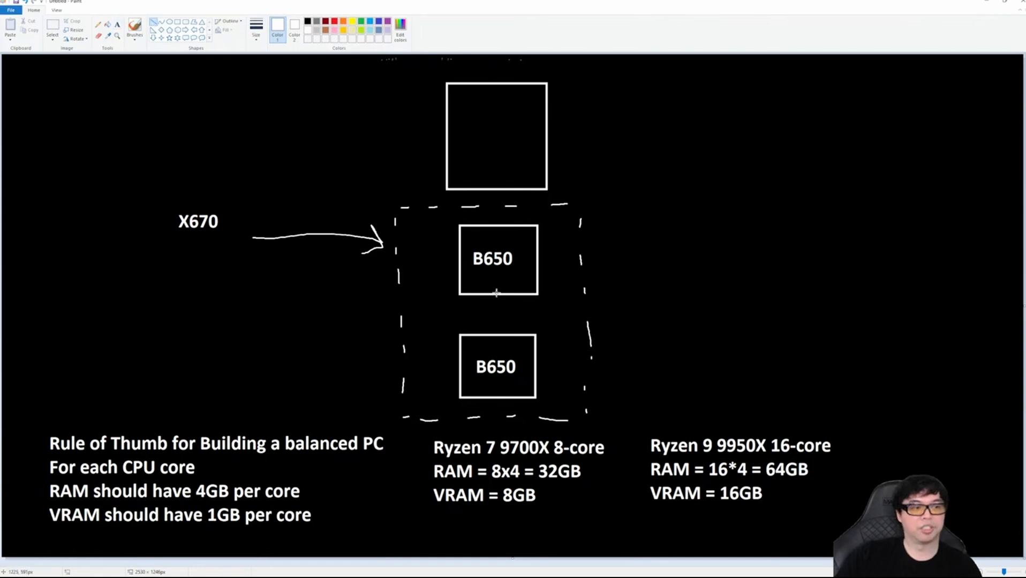
Step: Connect the three boxes with vertical lines and label the top box AM5
drag(496, 292, 496, 334)
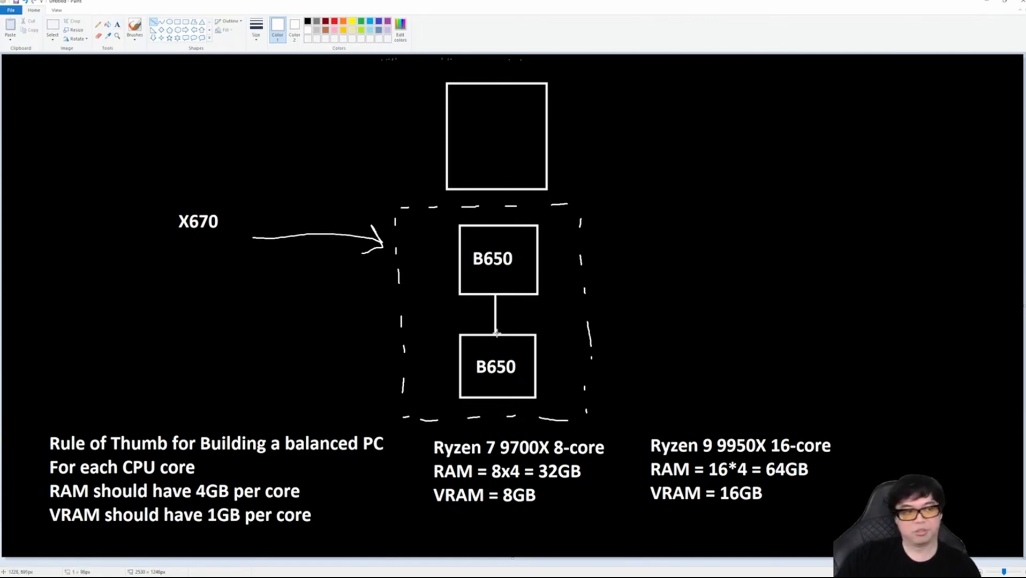
drag(496, 189, 496, 226)
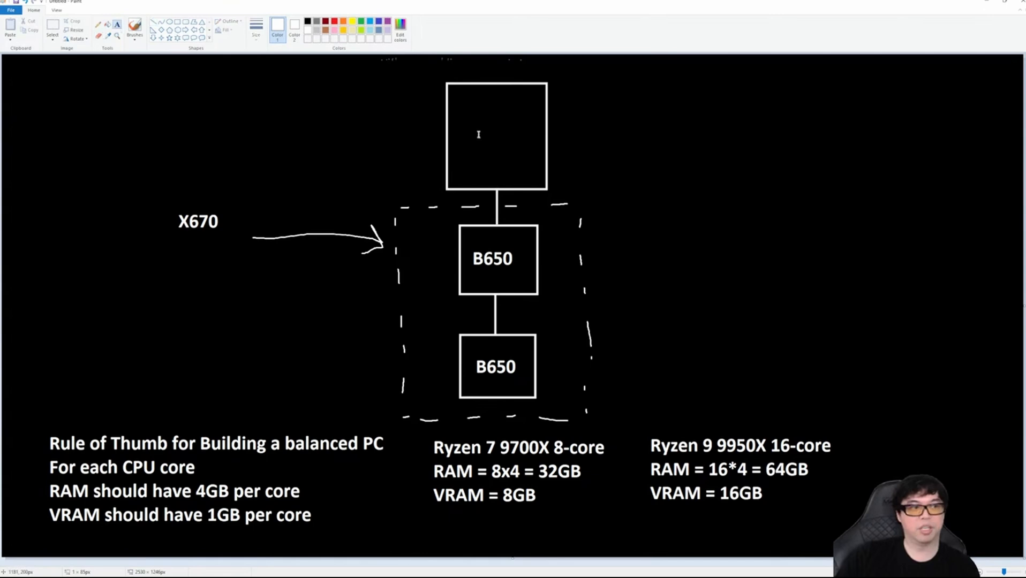
text(AM5)
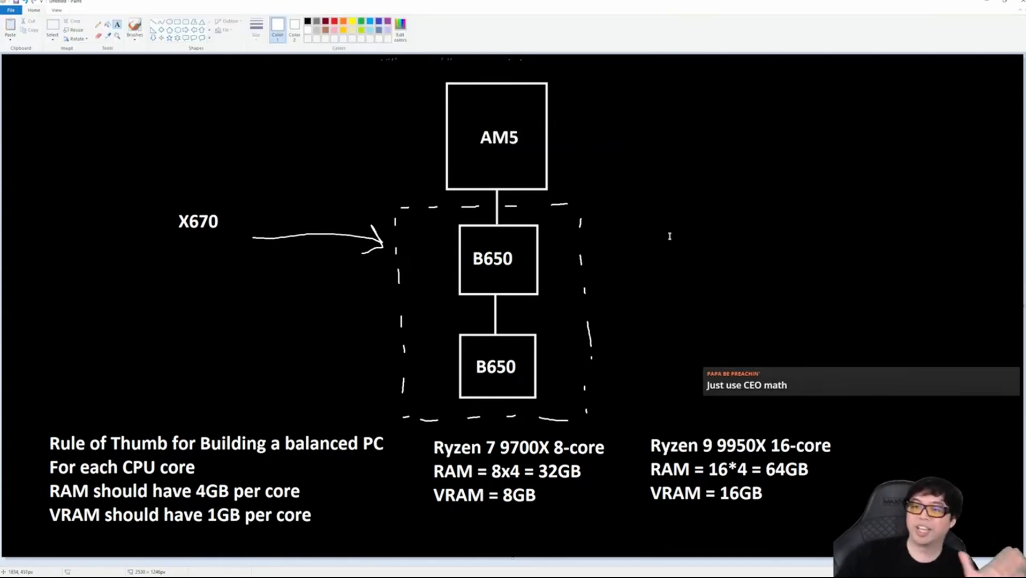
click(133, 26)
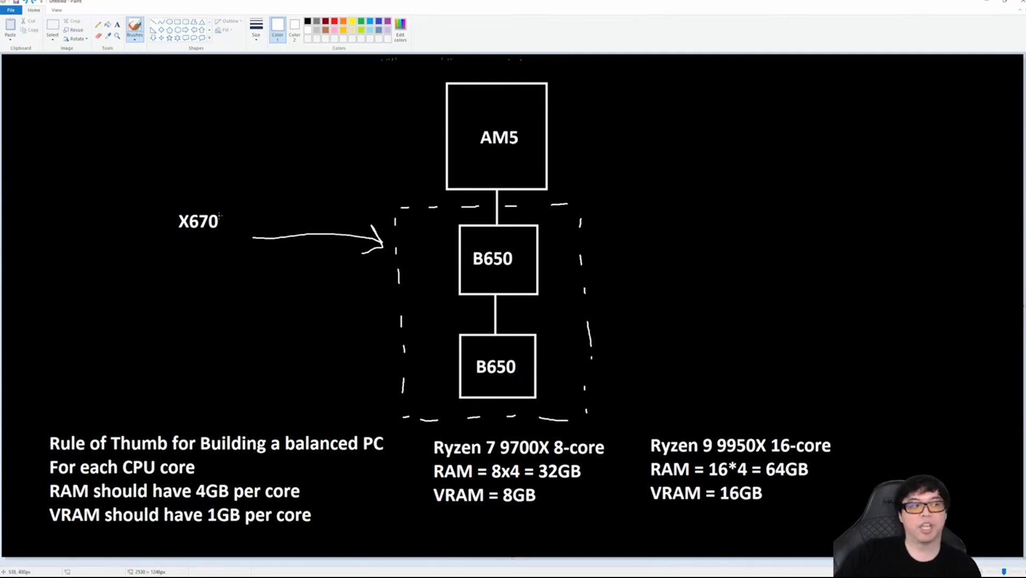
mouse_move(236, 231)
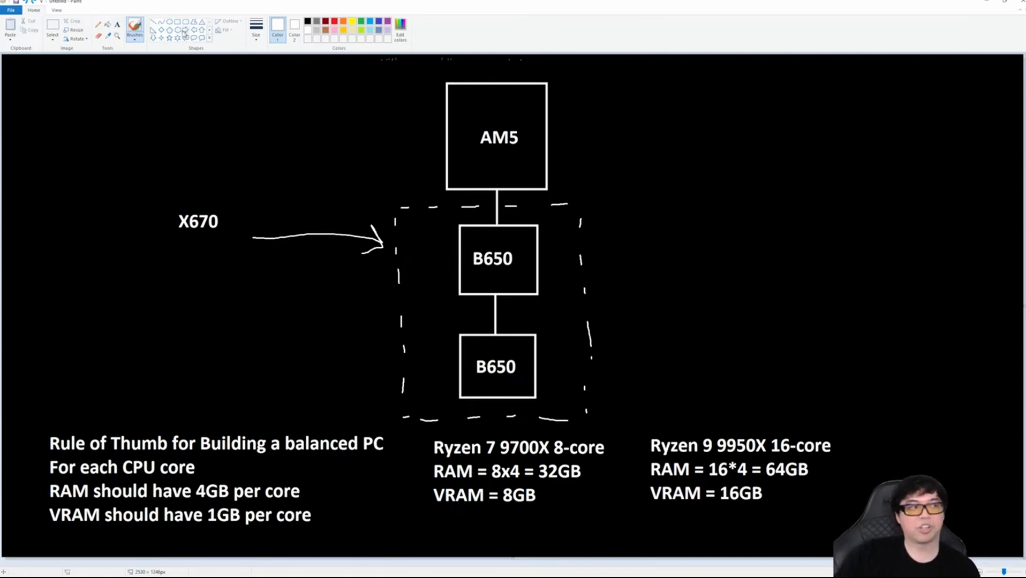
Step: Draw a lane line out of the AM5 box and label it PCIE 5.0 x4
drag(324, 133, 445, 133)
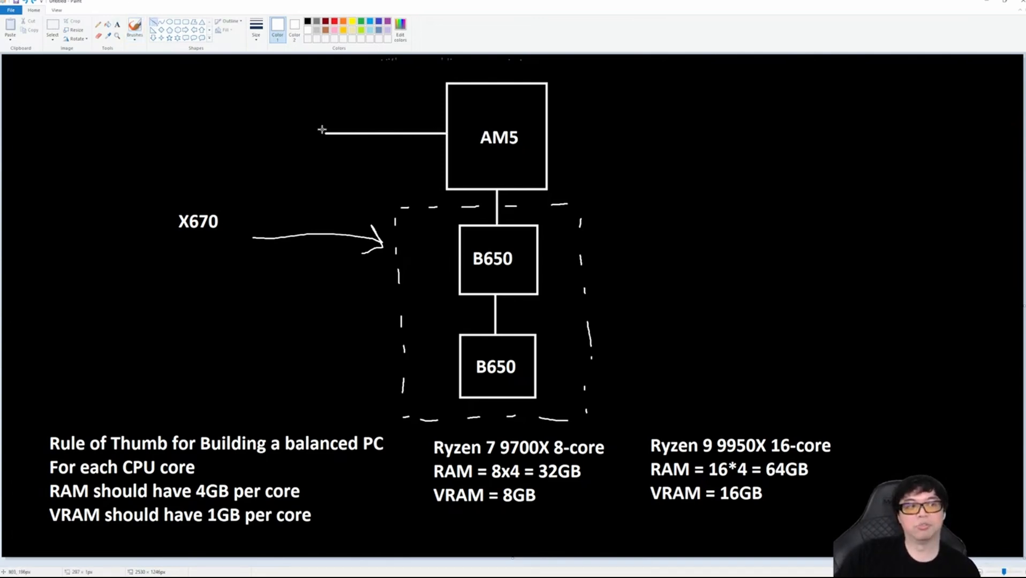
text(PCIE 5.)
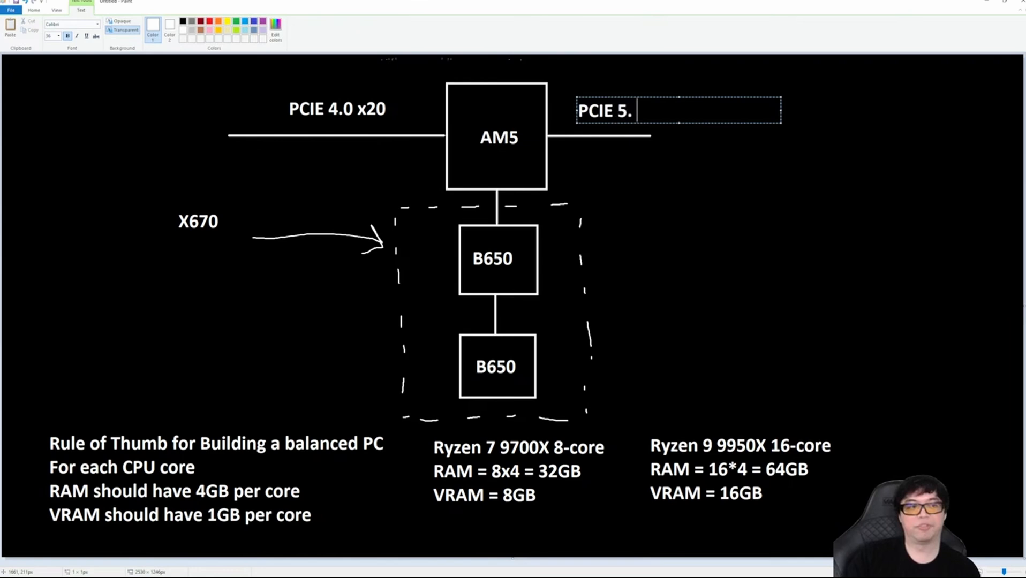
text(0 x4)
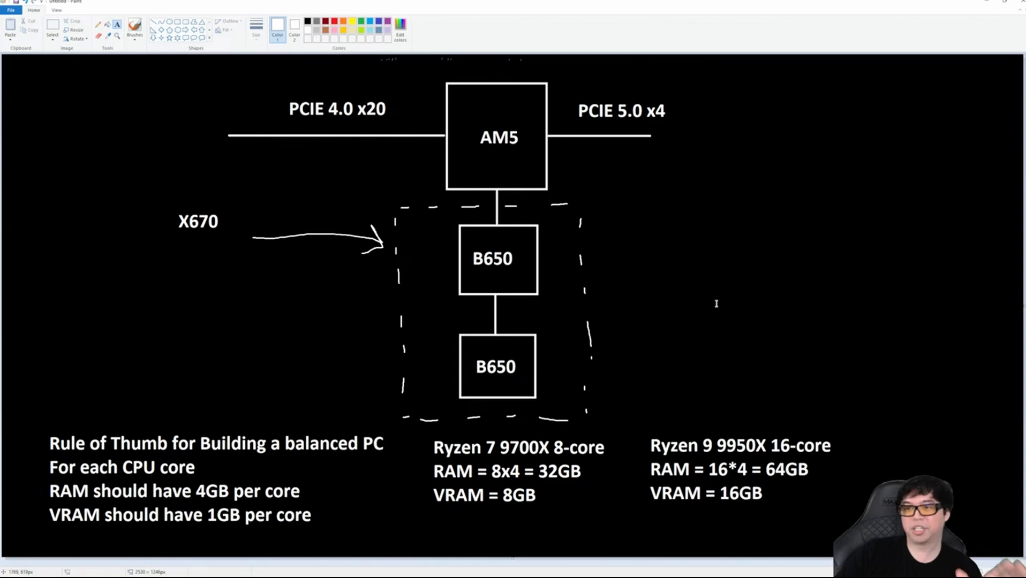
mouse_move(688, 133)
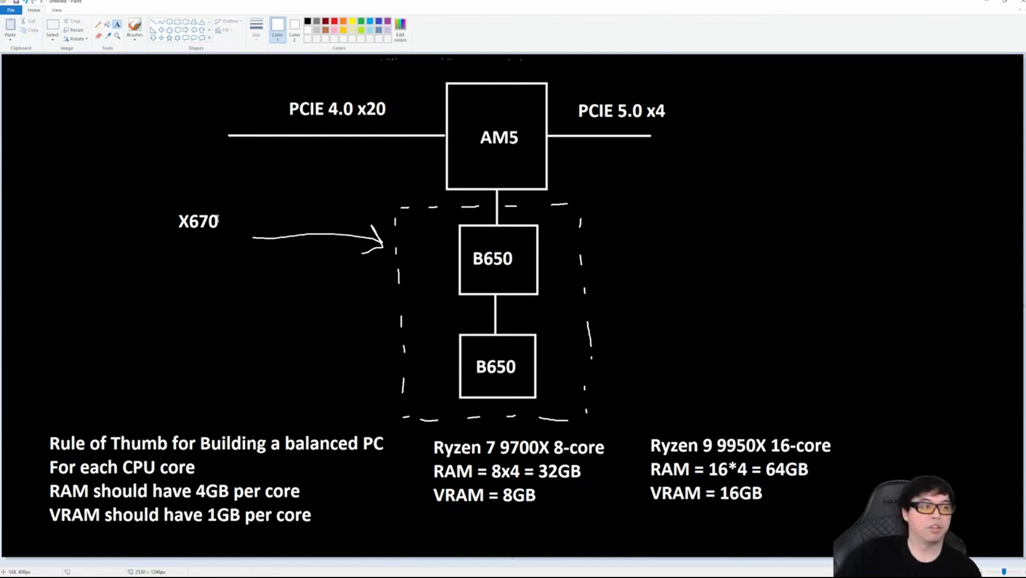
Step: Relabel the chipset pair X670E, write the CPU lanes as 5.0 x24, and circle the X670E label
text(E)
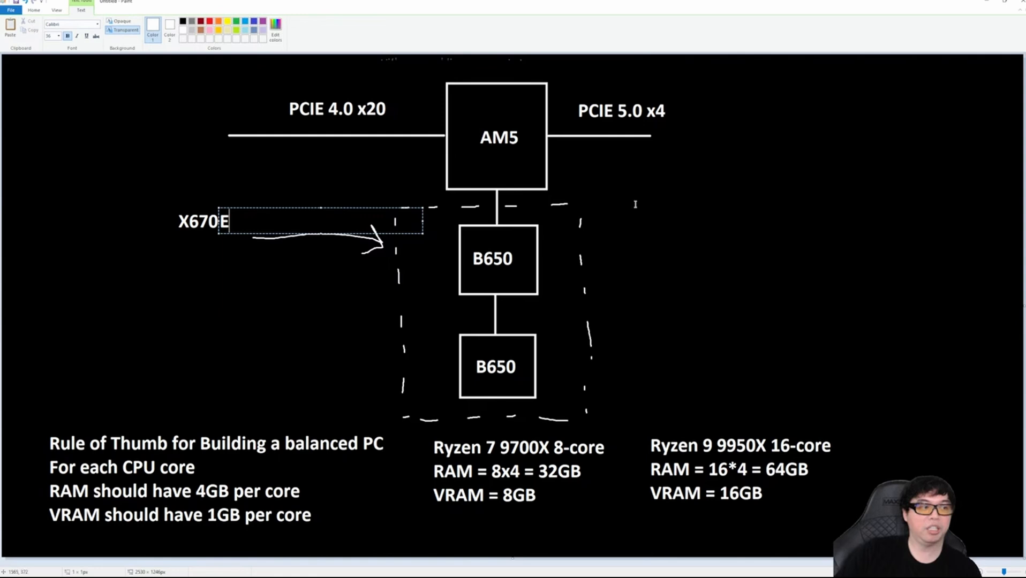
click(33, 10)
text(PCIE)
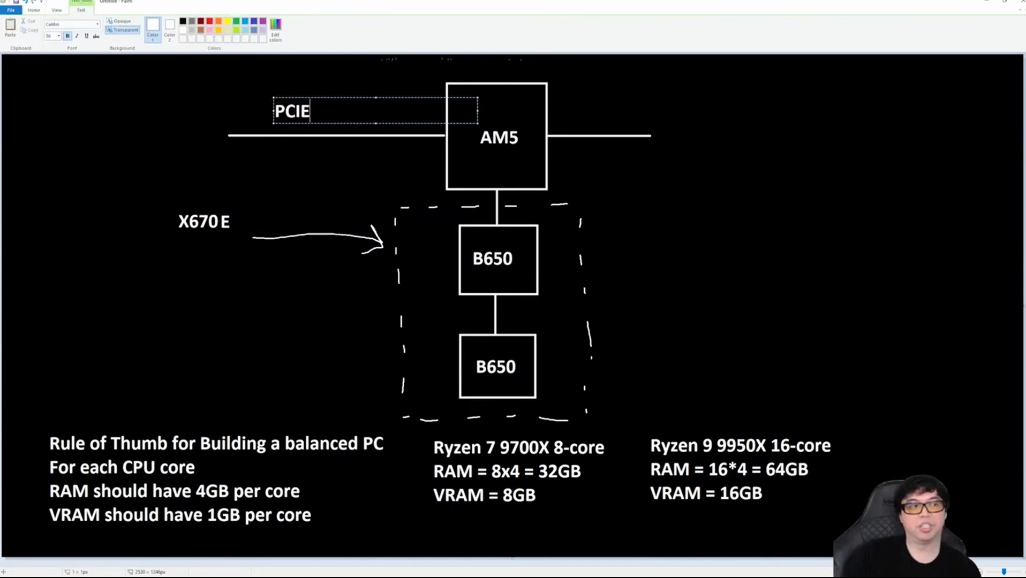
text(5.0 x)
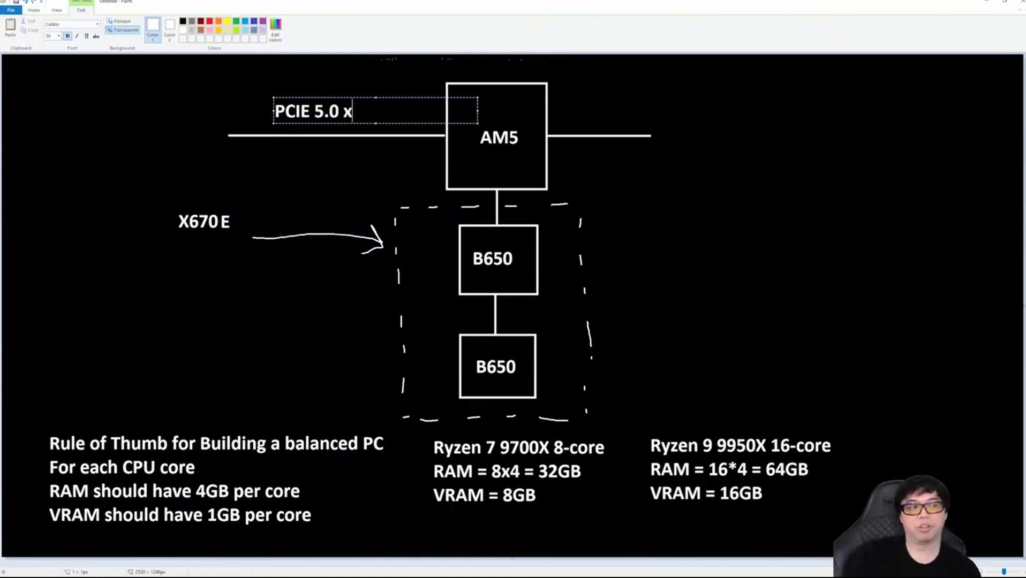
text(24)
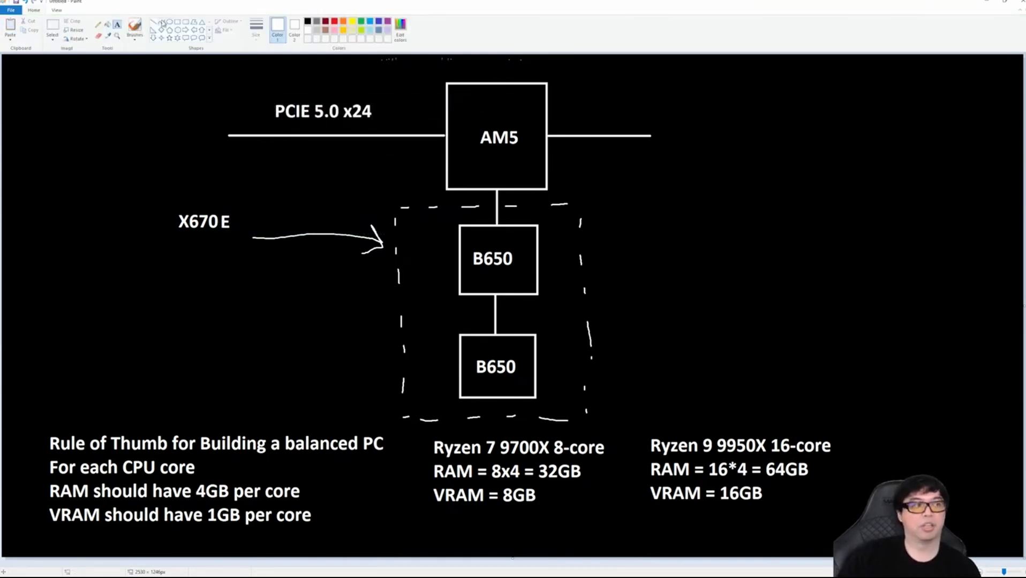
drag(569, 85, 651, 177)
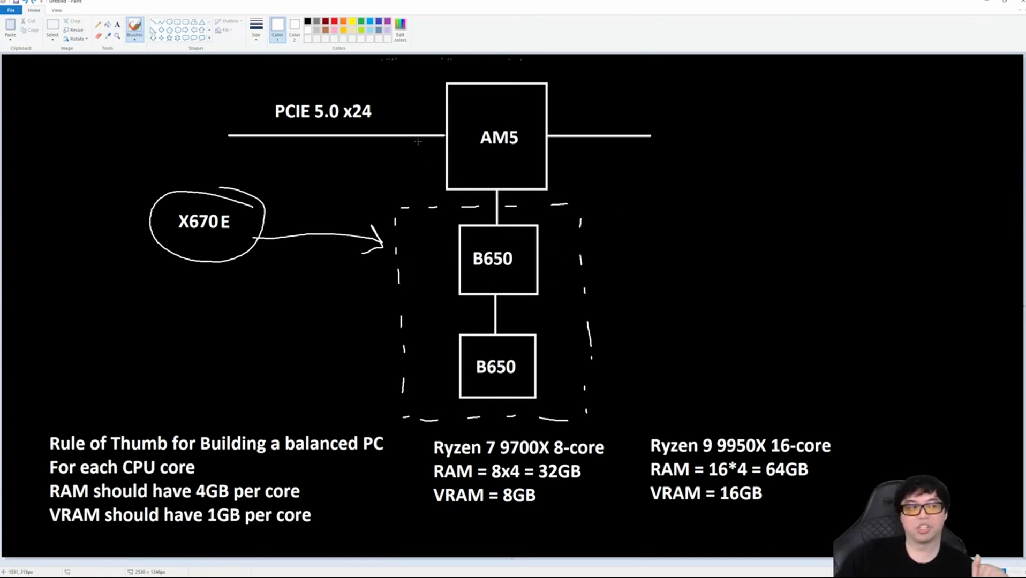
Step: Draw a freehand loop around the AM5 box and its PCIE 5.0 x24 lane lines
drag(203, 140, 671, 103)
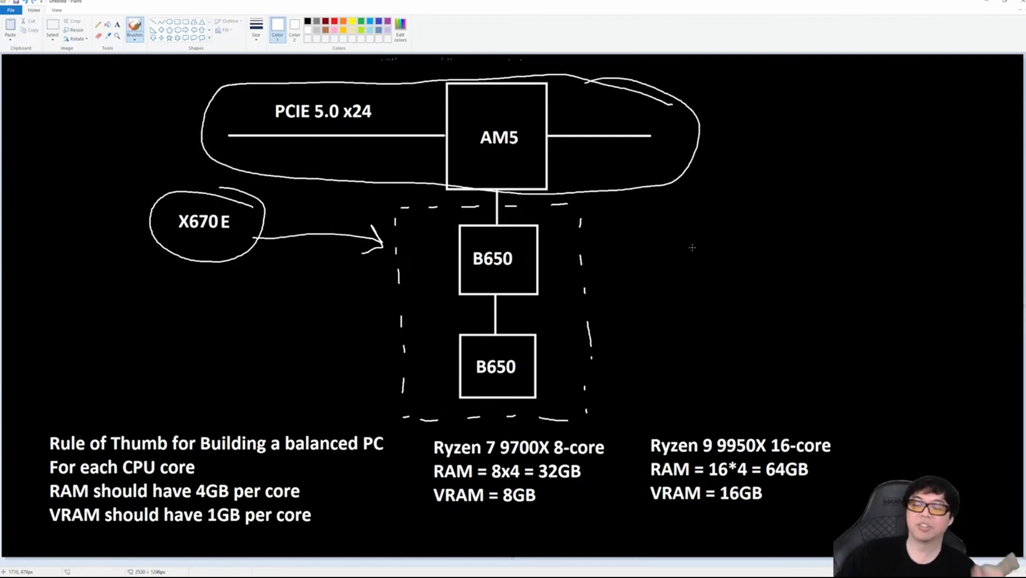
mouse_move(681, 257)
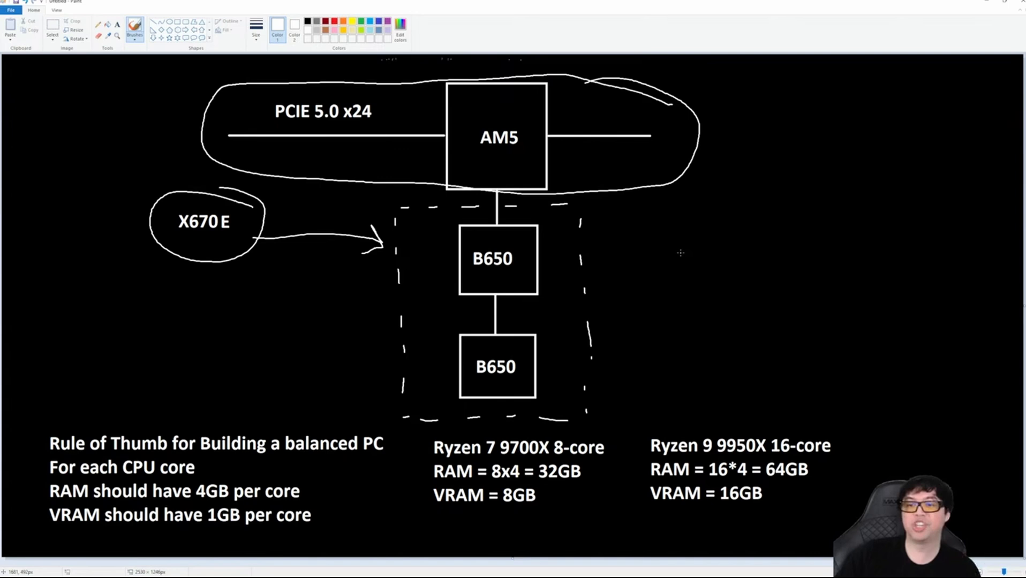
mouse_move(675, 244)
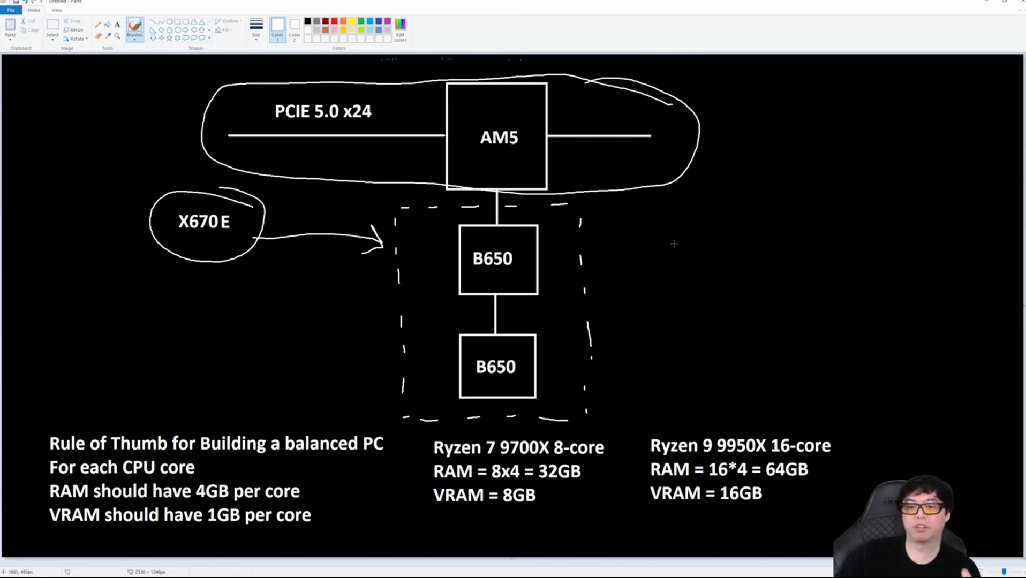
mouse_move(656, 247)
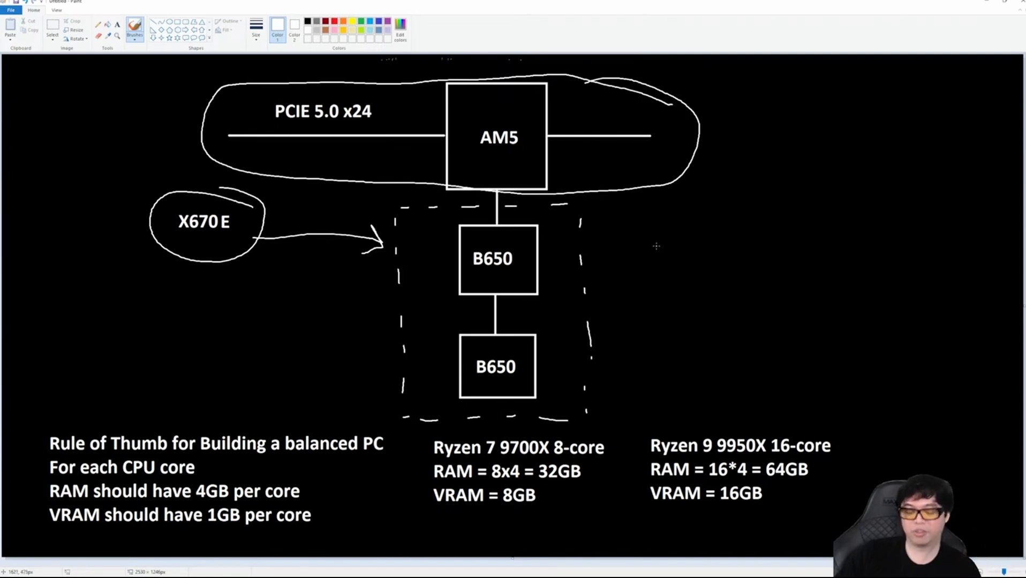
Step: Undo the AM5 loop, retype the lane label as 0 x4, and draw a lane line from the B650 box
key(ctrl+z)
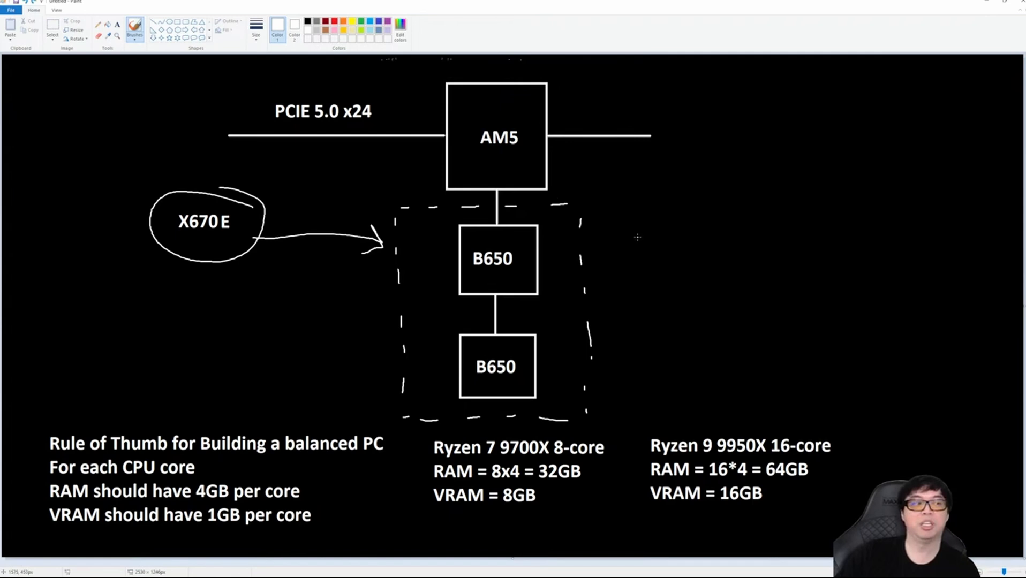
mouse_move(616, 237)
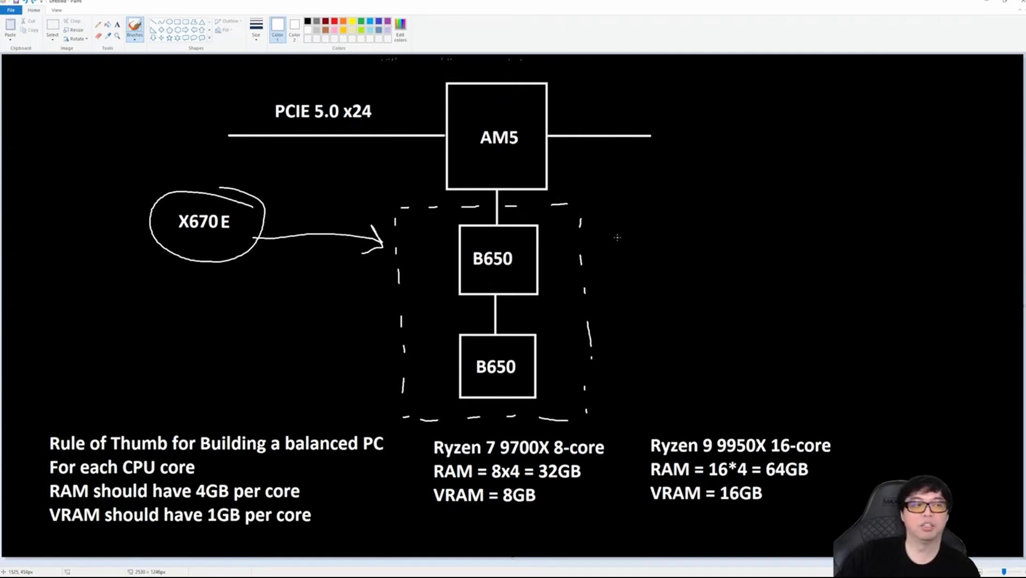
mouse_move(612, 236)
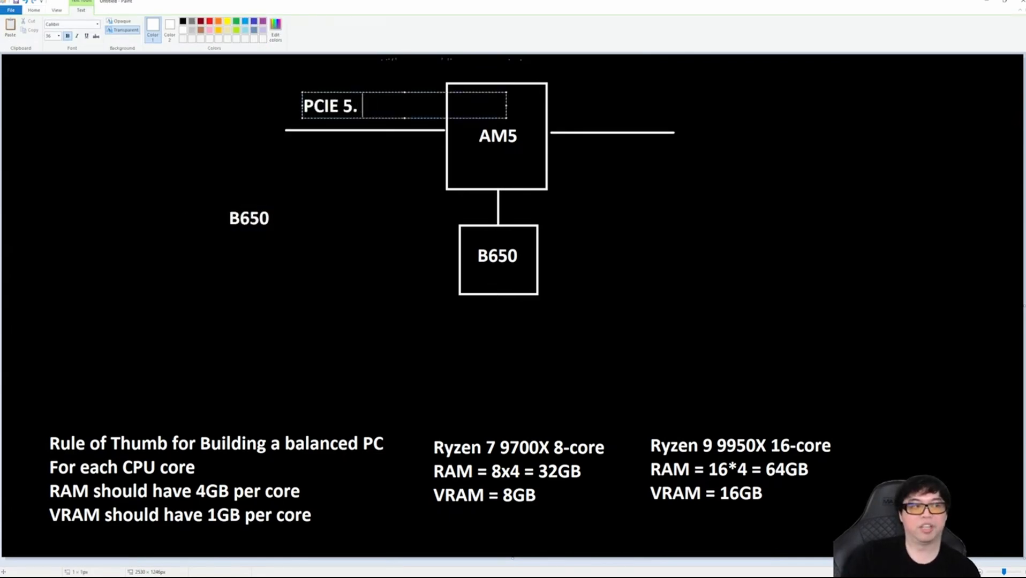
text(0 x4)
text(PCIE 4.0 x20)
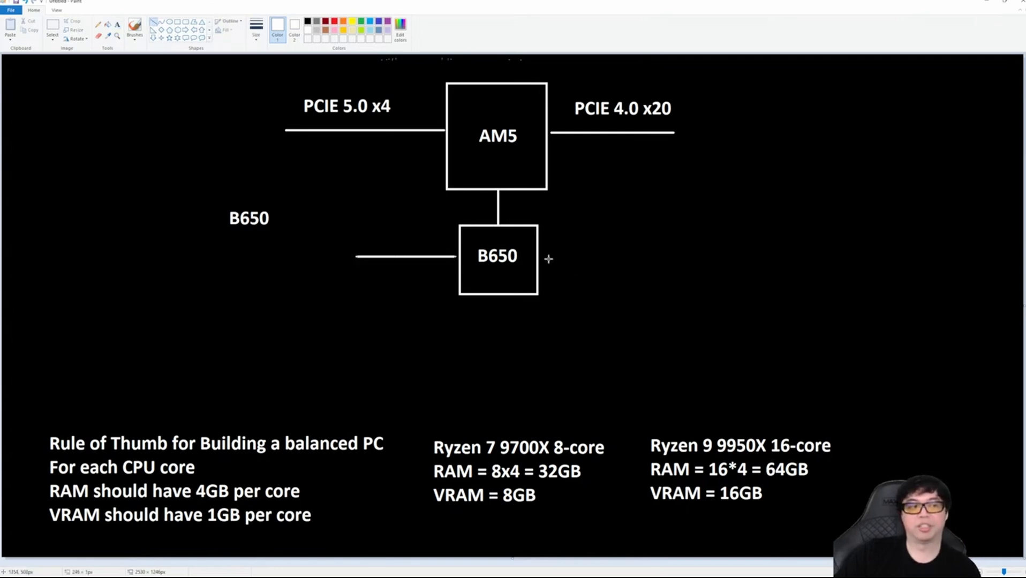
drag(548, 257, 648, 255)
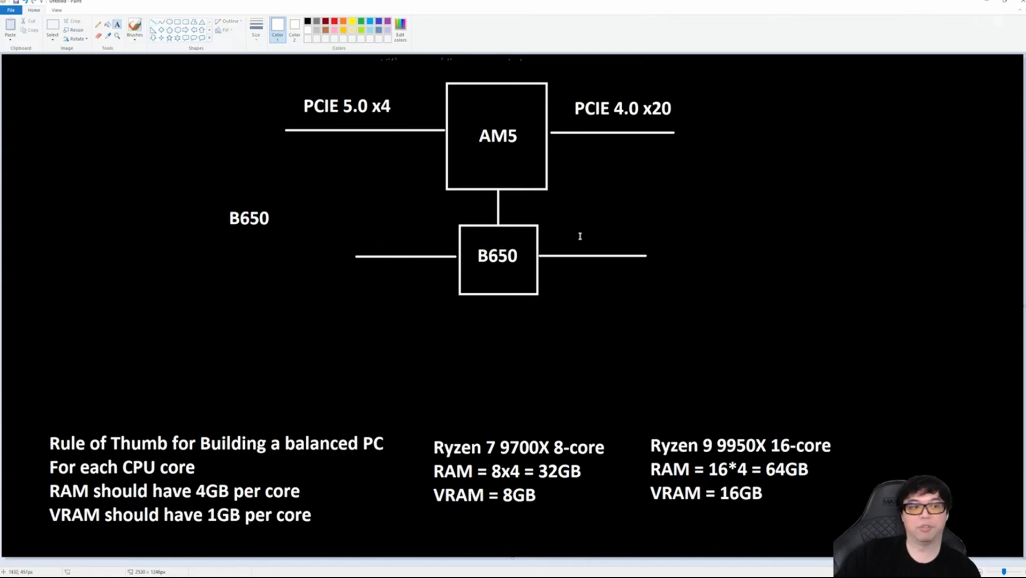
Step: Label the B650 box's right-hand link PCIE 3.0 x4
text(PCI)
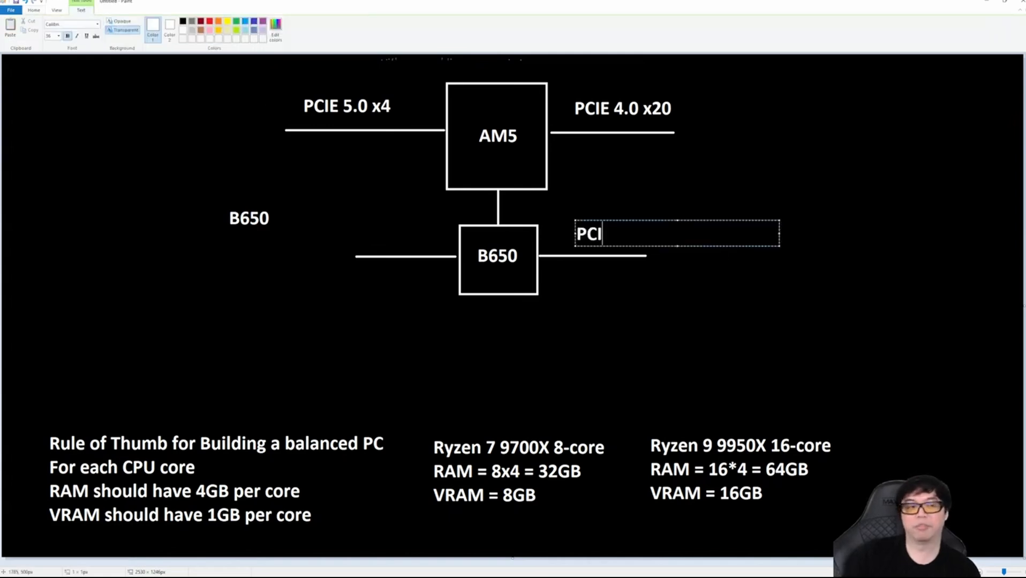
text(E 3.0 x4)
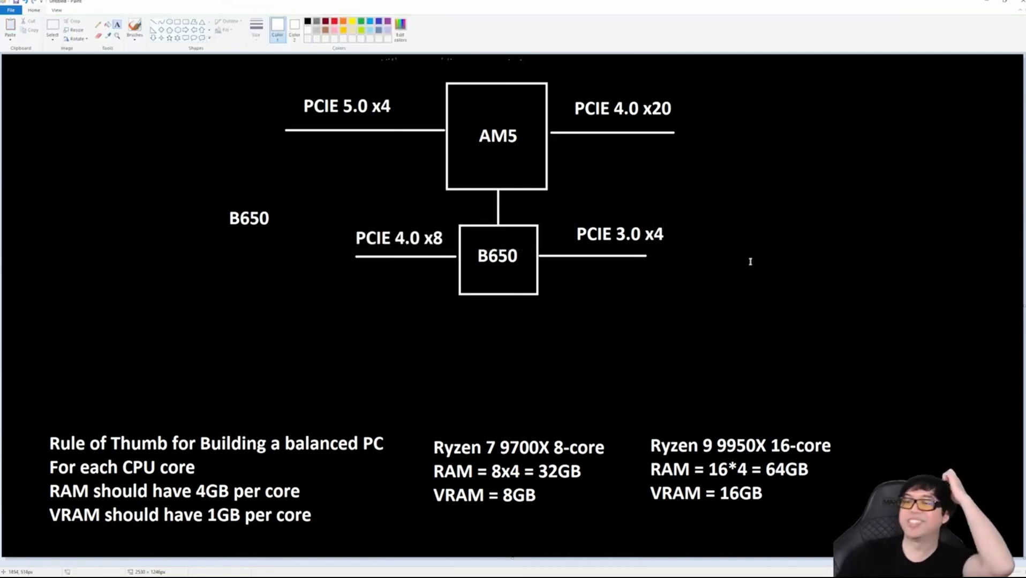
mouse_move(646, 334)
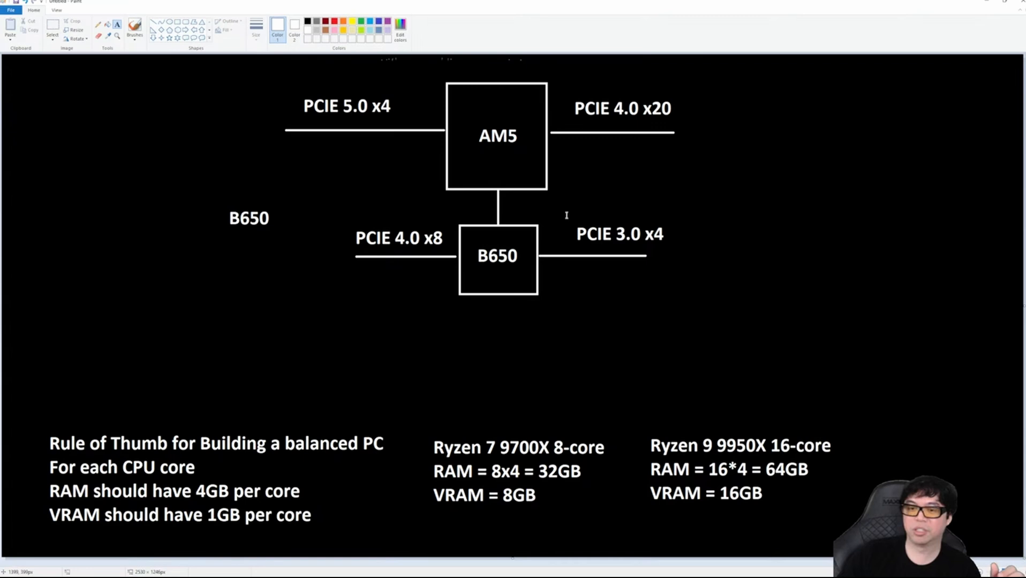
mouse_move(424, 131)
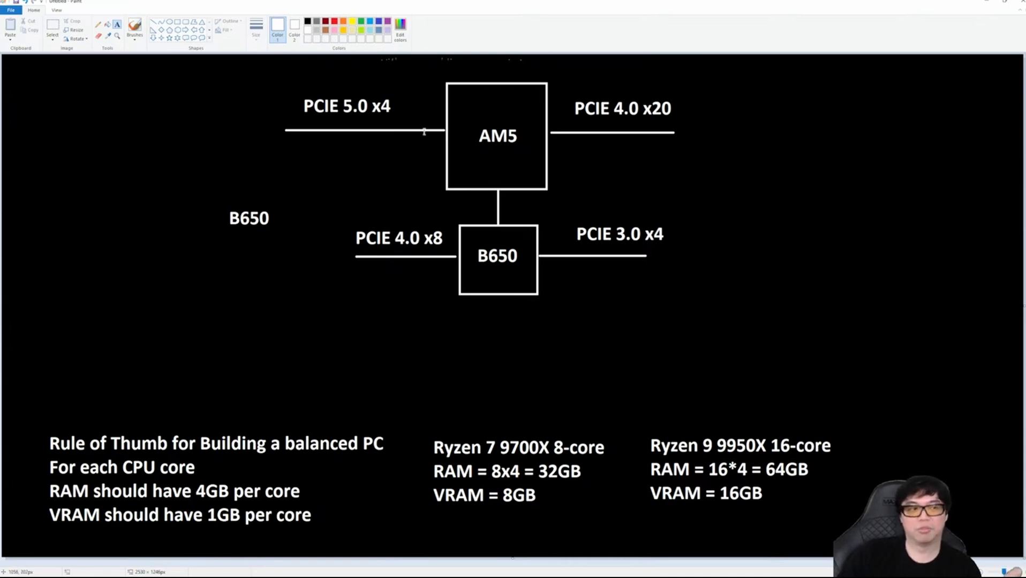
mouse_move(618, 304)
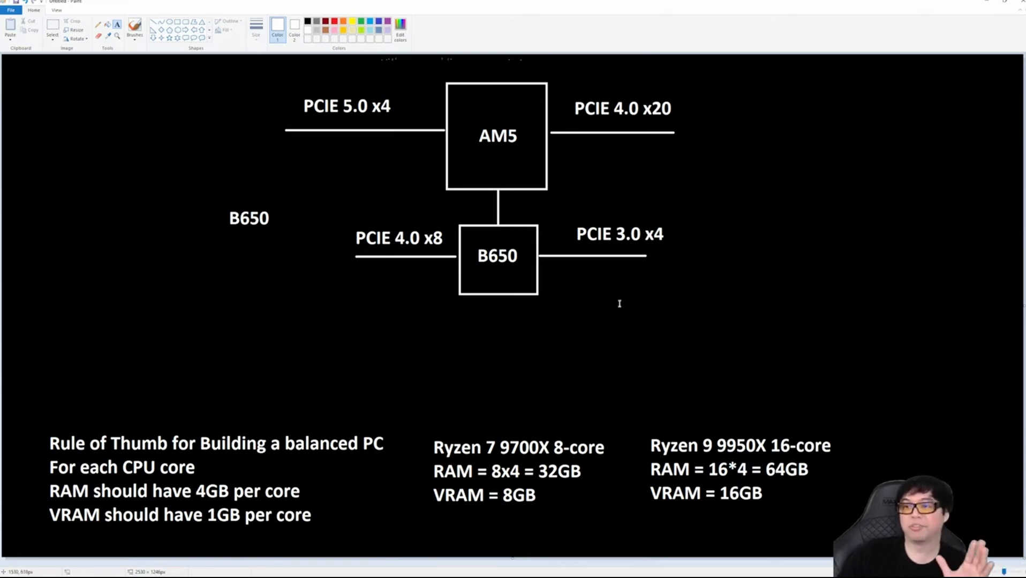
mouse_move(610, 288)
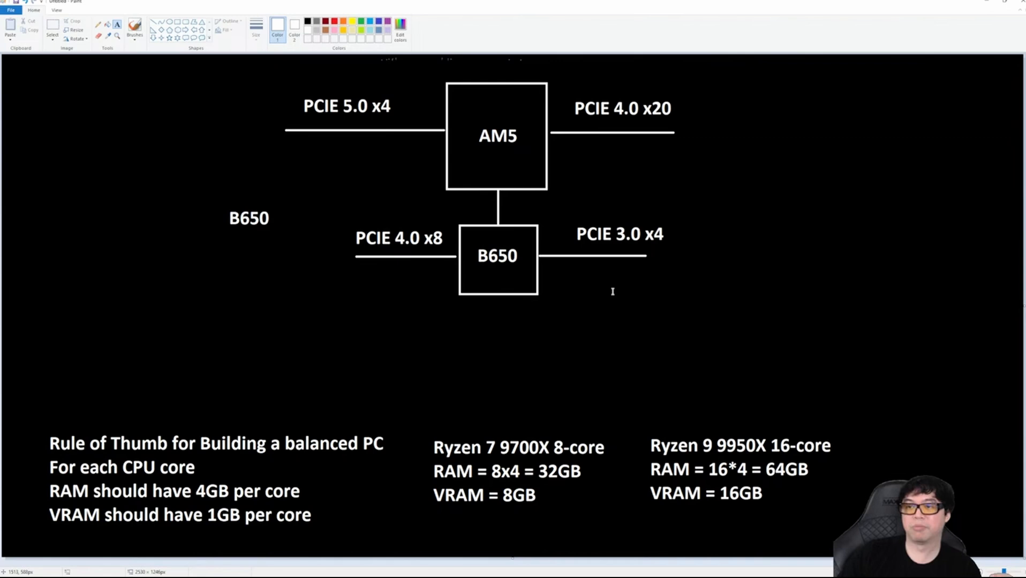
mouse_move(313, 166)
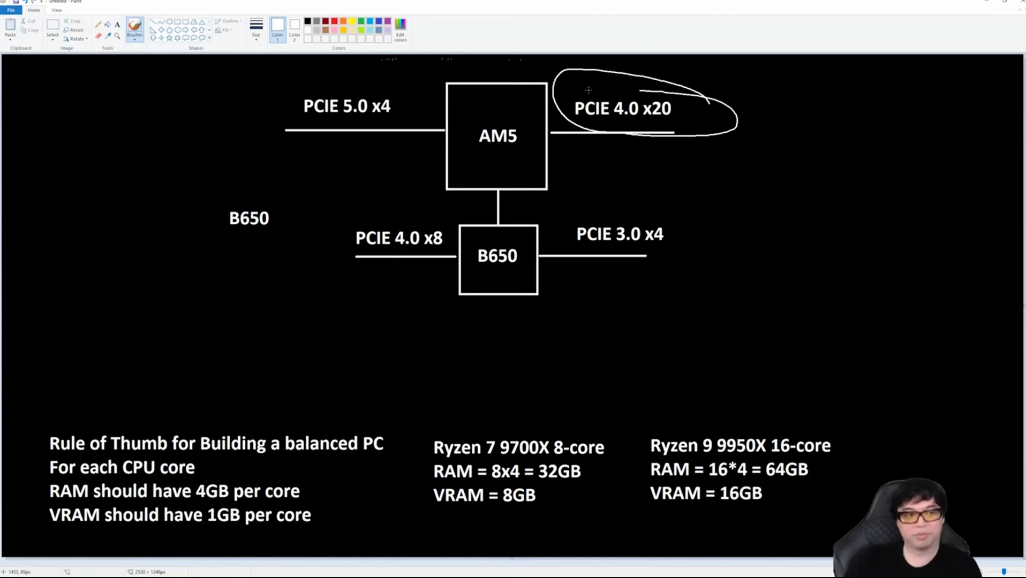
Step: Scribble out the old B650 side label and write X870 above it
drag(229, 218, 278, 225)
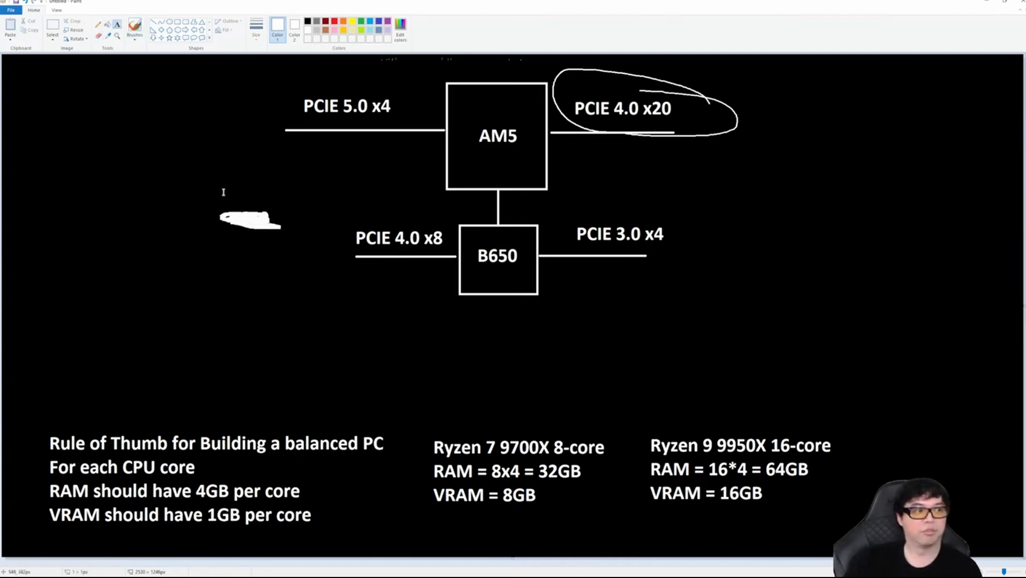
text(X870)
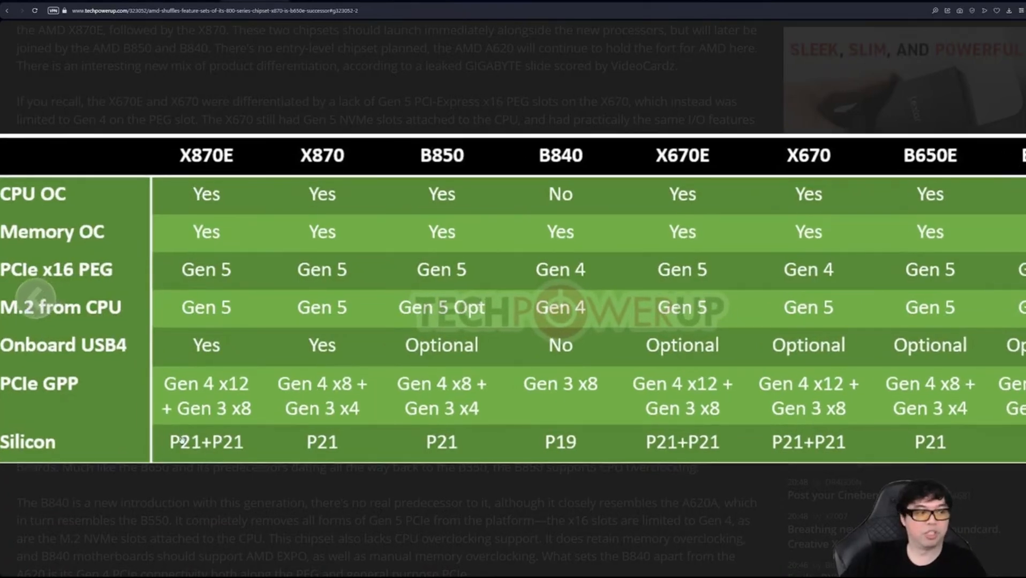
mouse_move(438, 432)
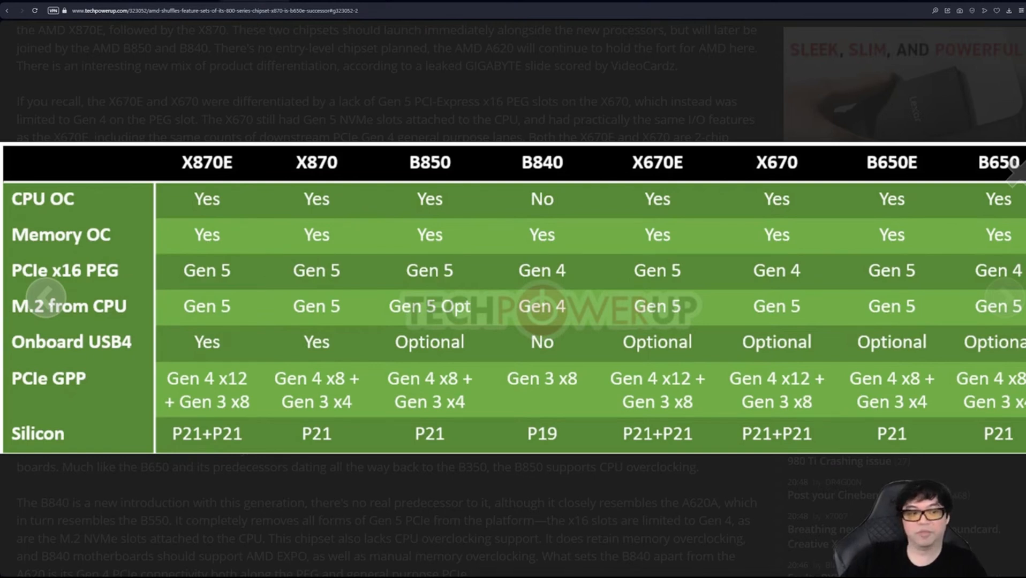
mouse_move(206, 444)
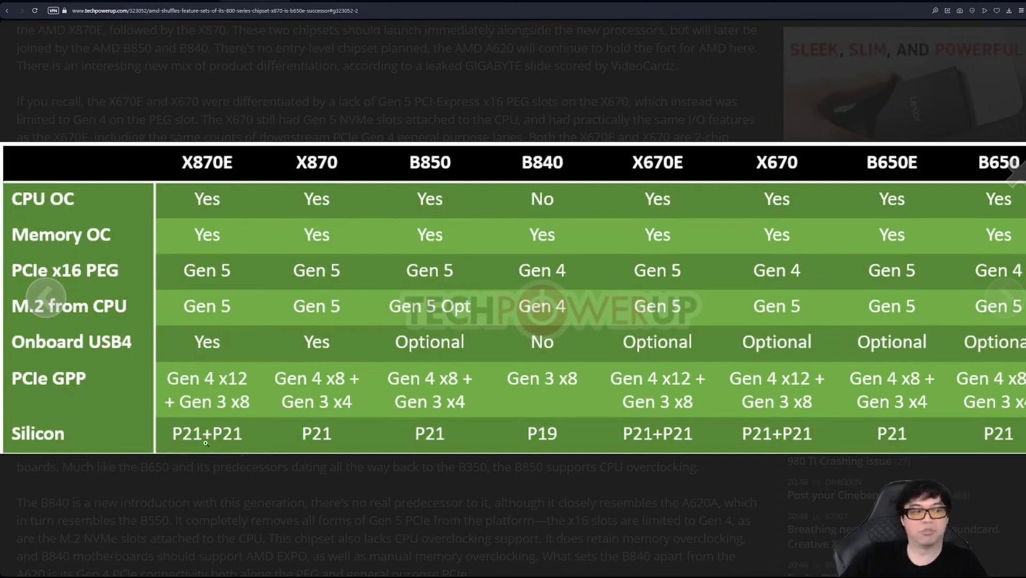
mouse_move(218, 443)
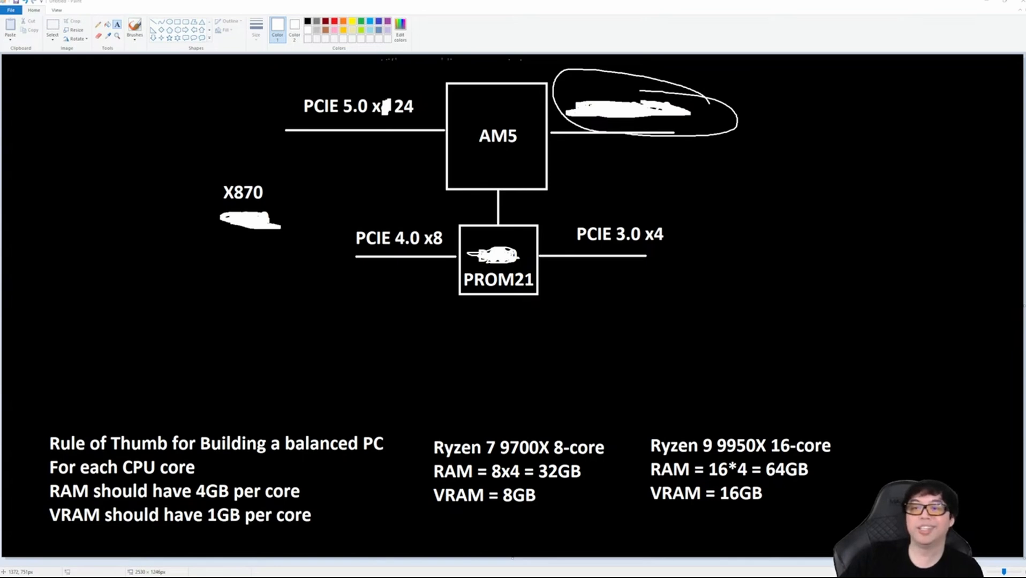
Step: Write the note 'X870 is B650E rebranded' with USB4 via ASM 4242 beside the diagram
text(X)
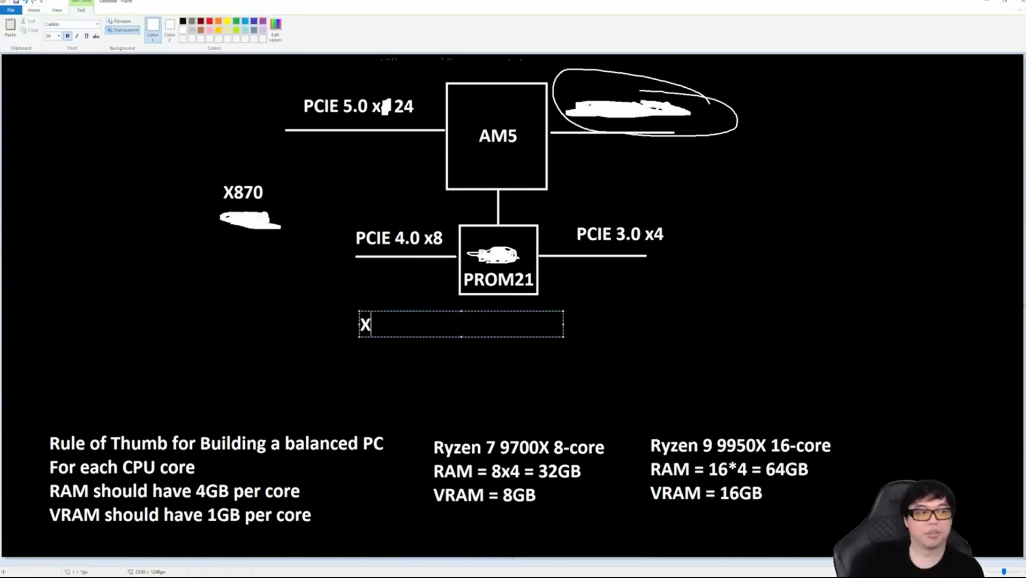
text(870 is B)
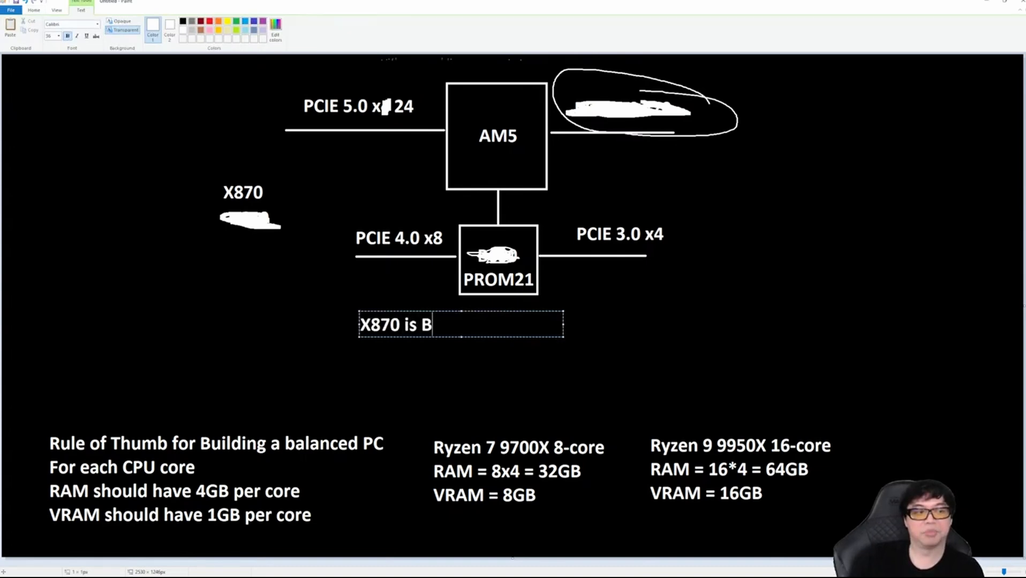
text(650E r)
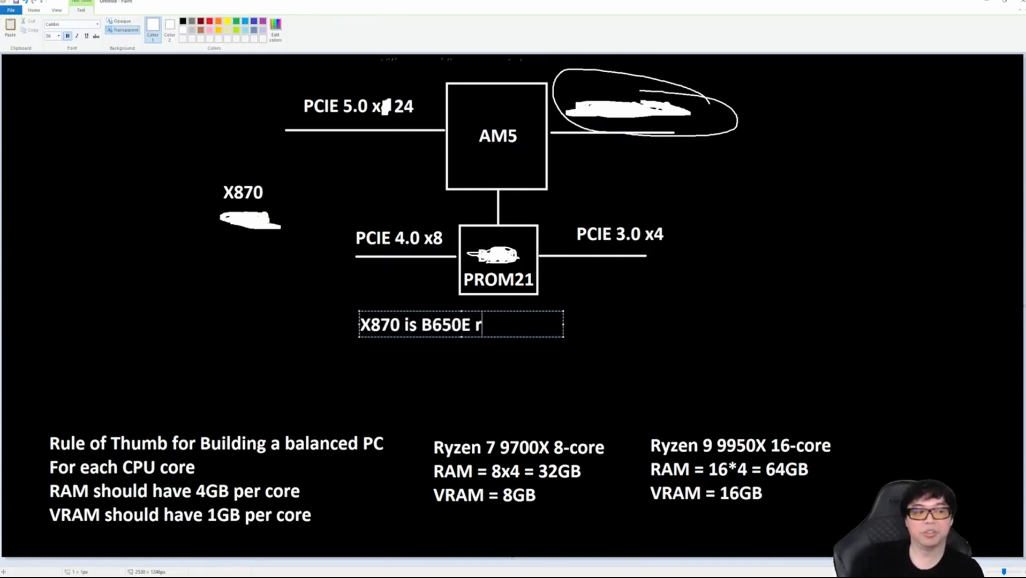
text(ebranded)
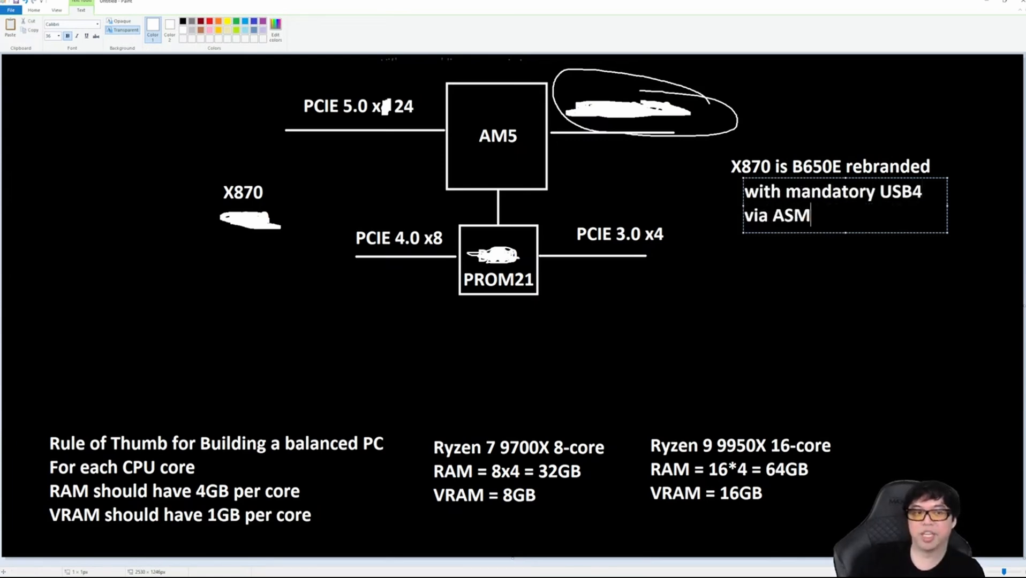
text(4242)
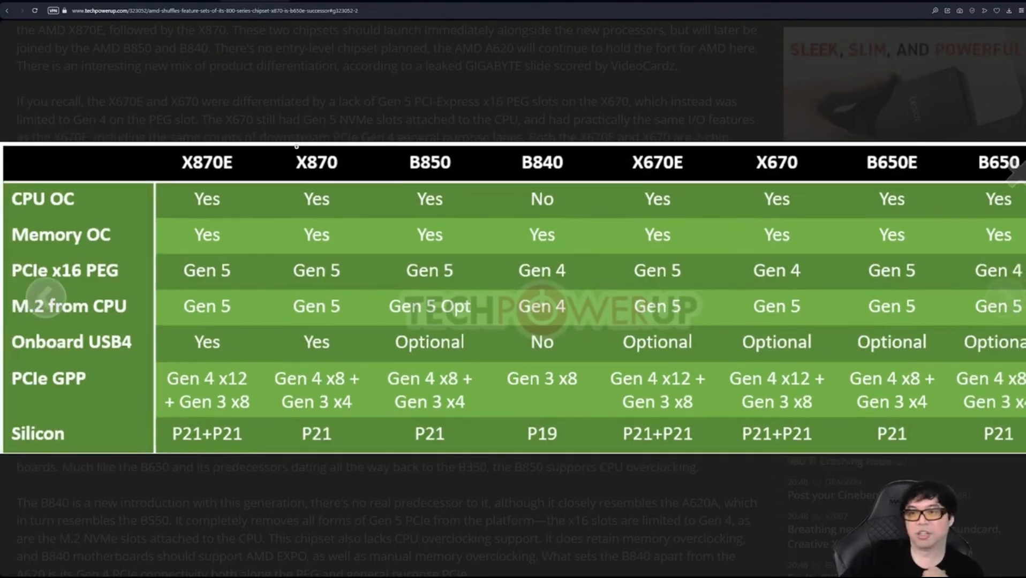
mouse_move(298, 213)
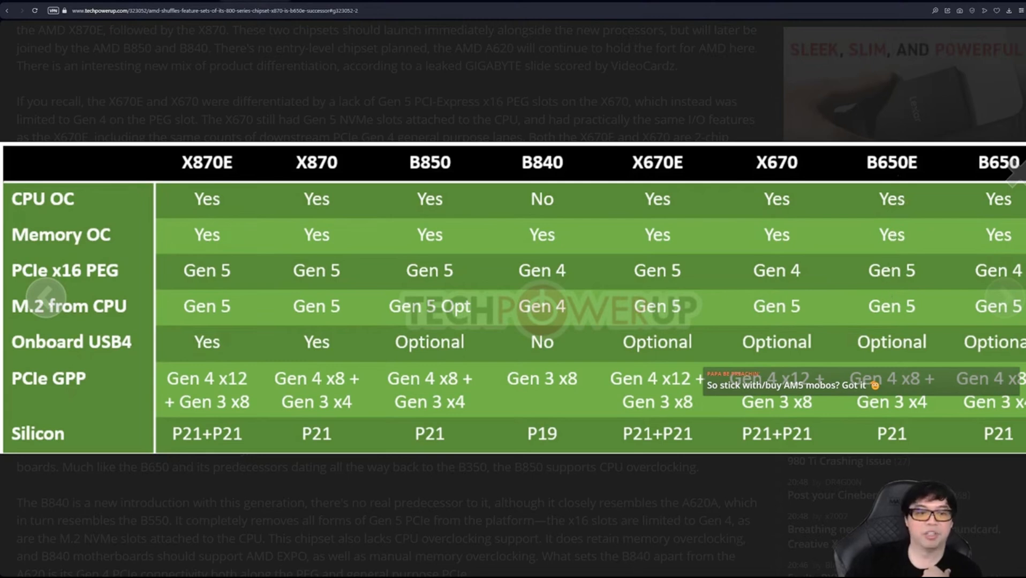
mouse_move(905, 411)
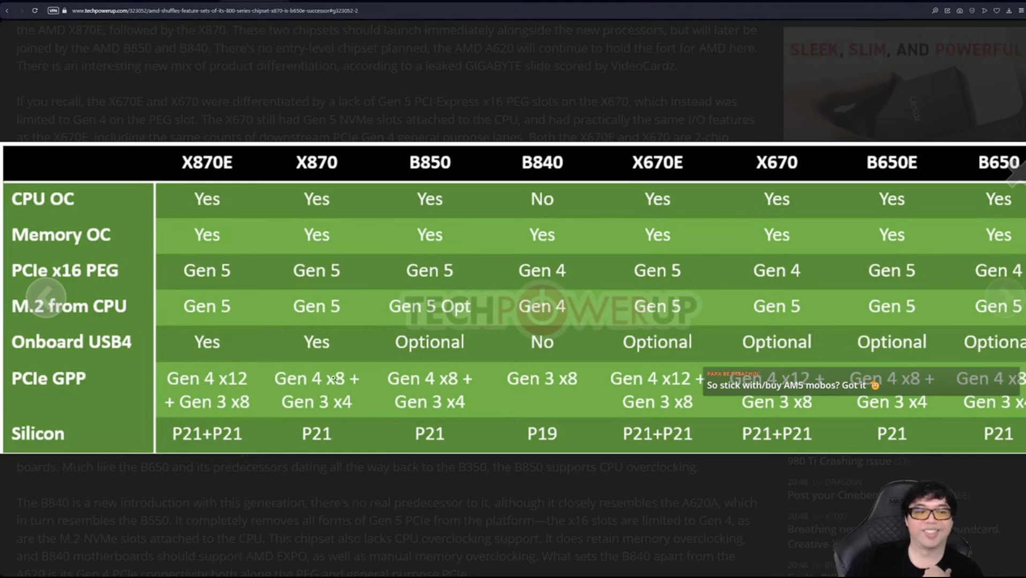
mouse_move(886, 449)
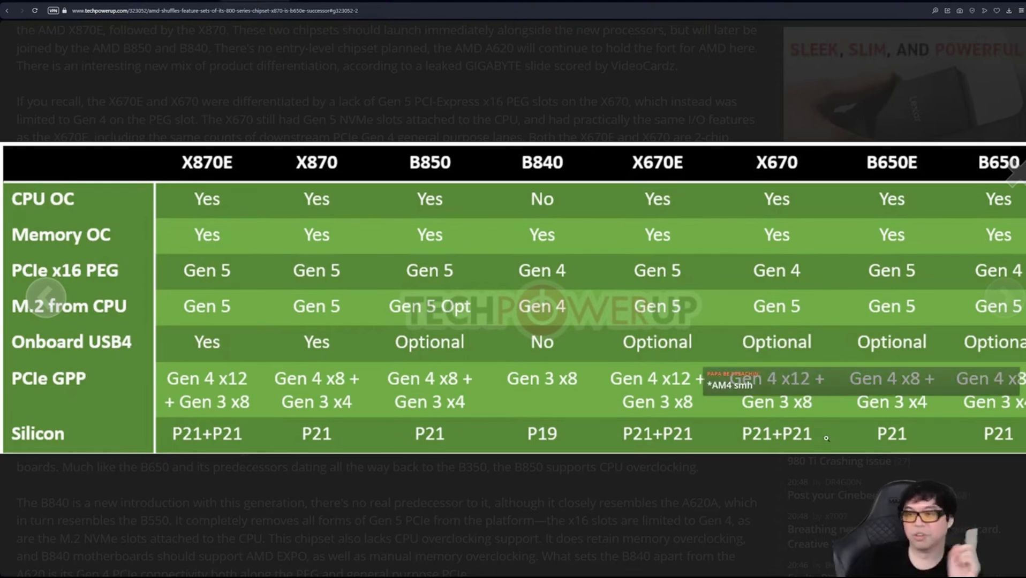
mouse_move(513, 350)
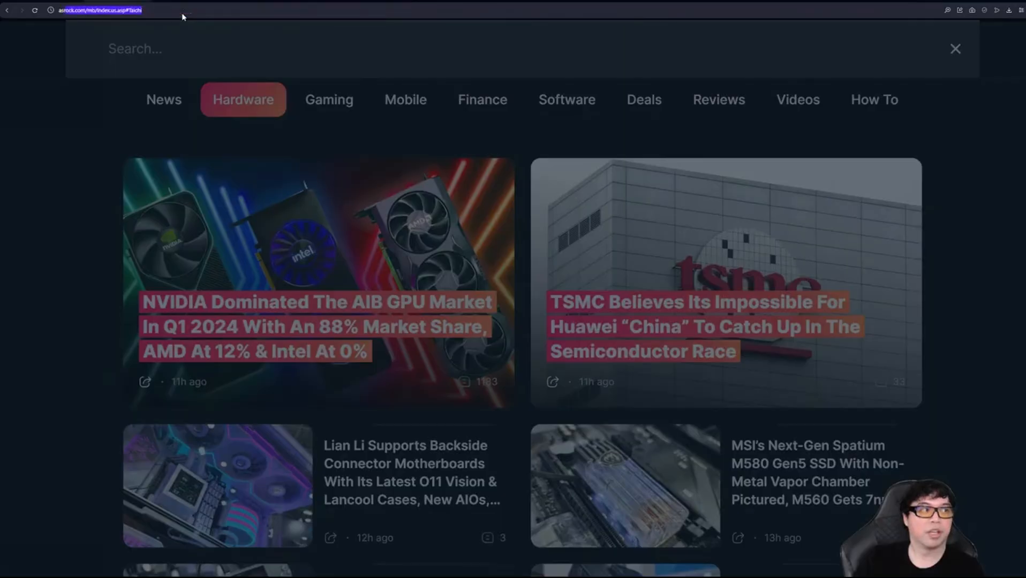
Step: Search Google for asrock taichi b650e and open ASRock's B650E Taichi product page
text(asrock taichi b)
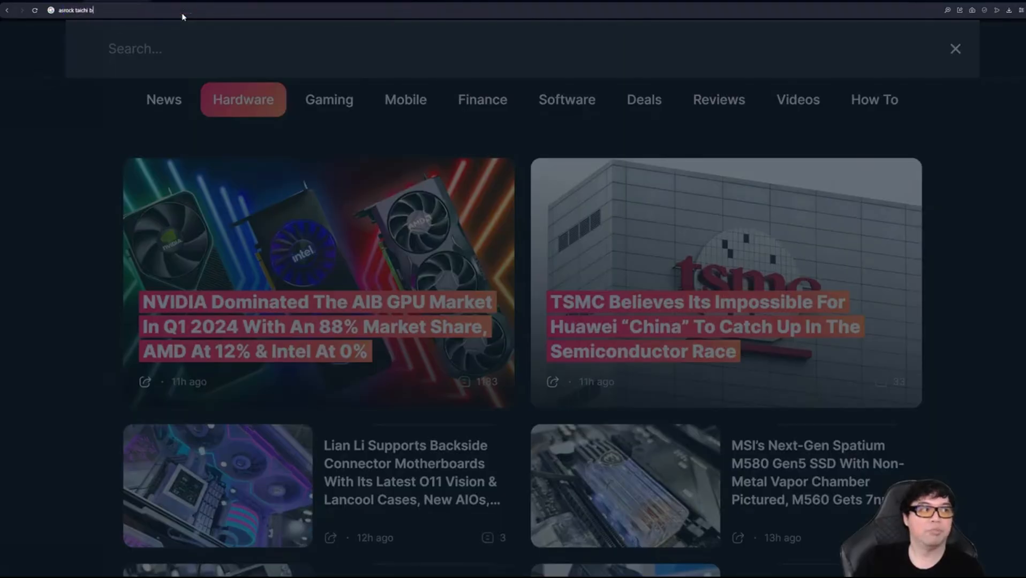
key(Enter)
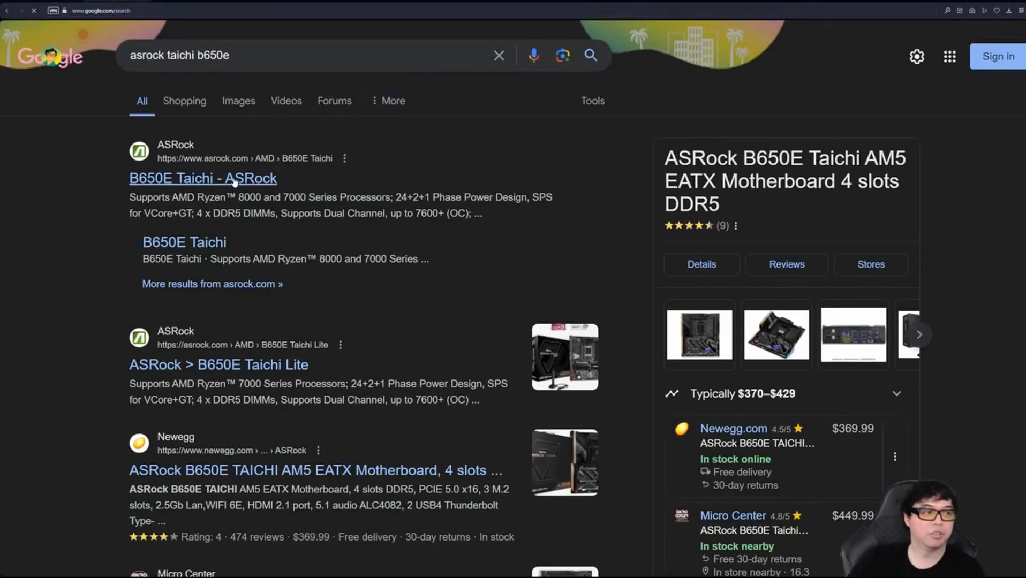
click(203, 178)
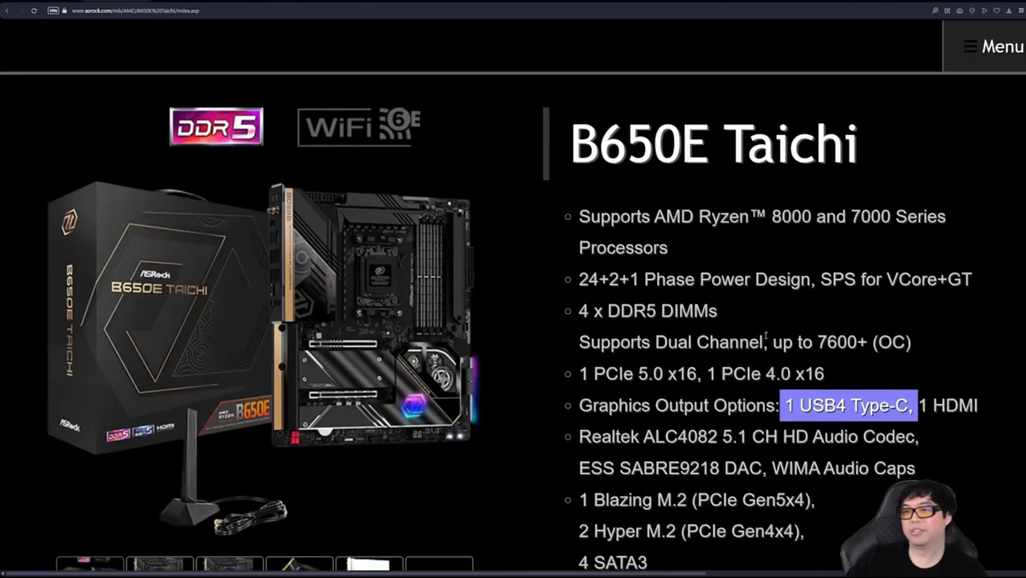
mouse_move(588, 201)
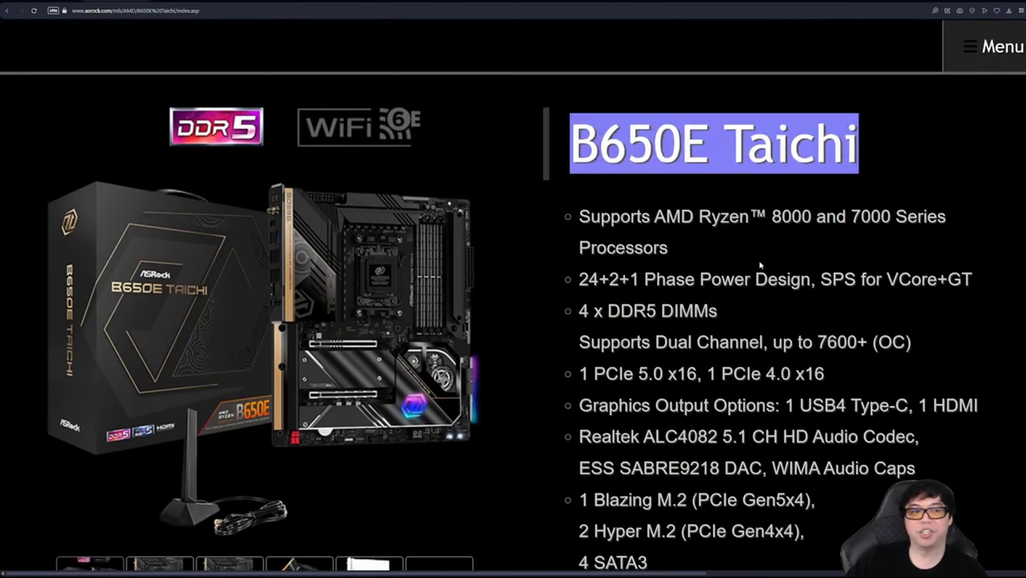
Step: Scroll the B650E Taichi specs to the USB4 Type-C entry and show the angled board photo
click(657, 398)
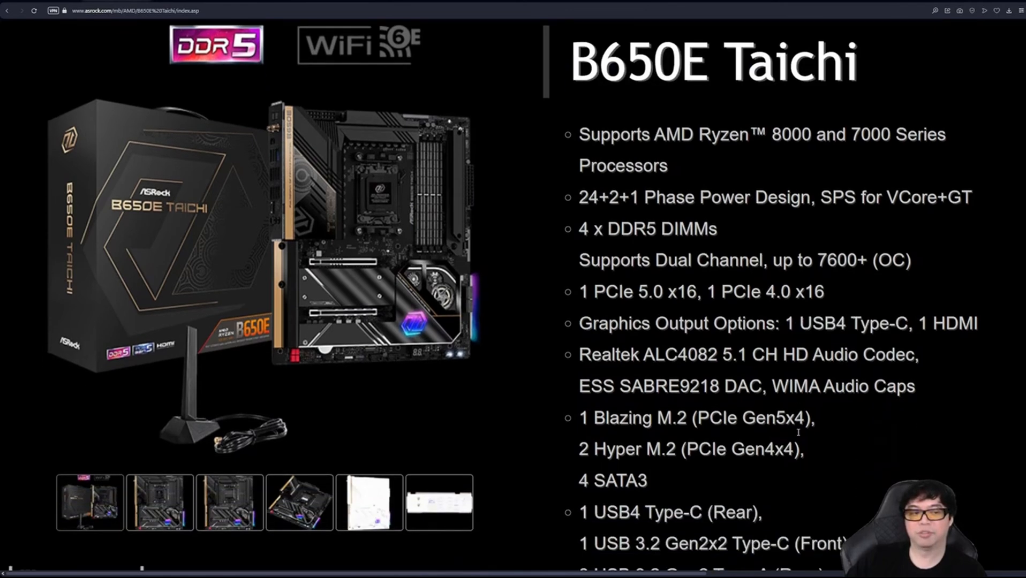
scroll(down, 3)
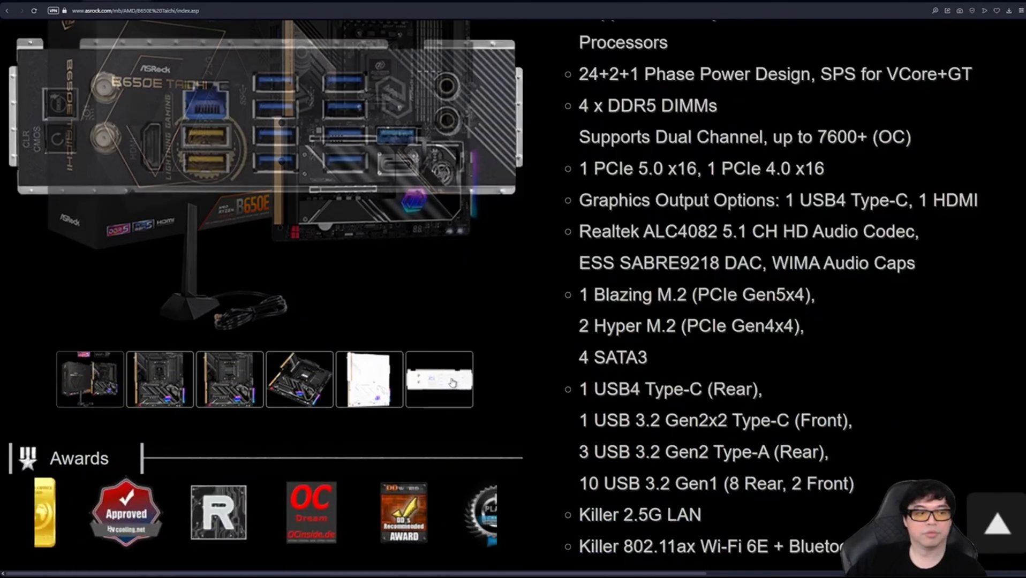
click(438, 379)
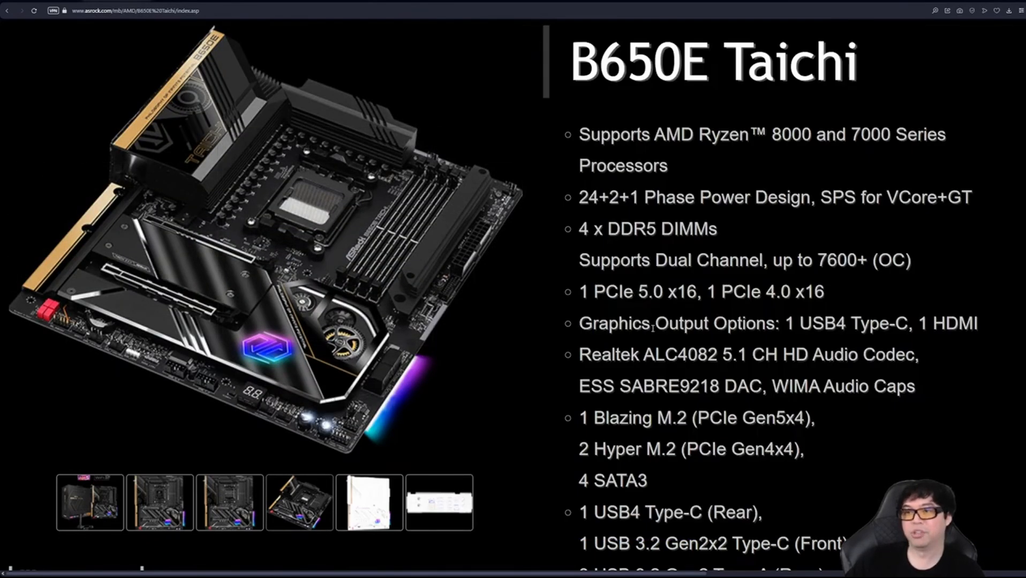
mouse_move(569, 254)
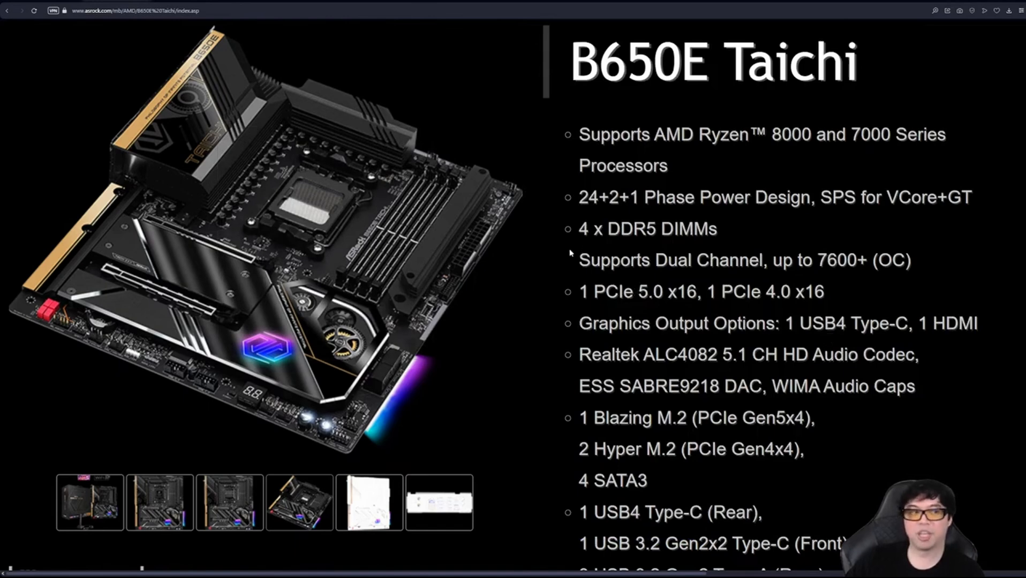
mouse_move(726, 305)
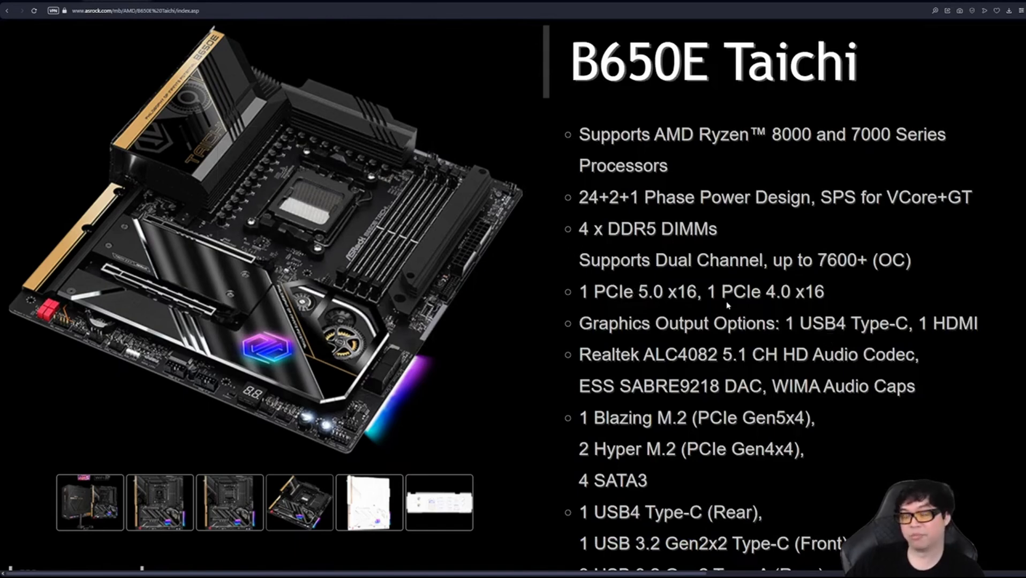